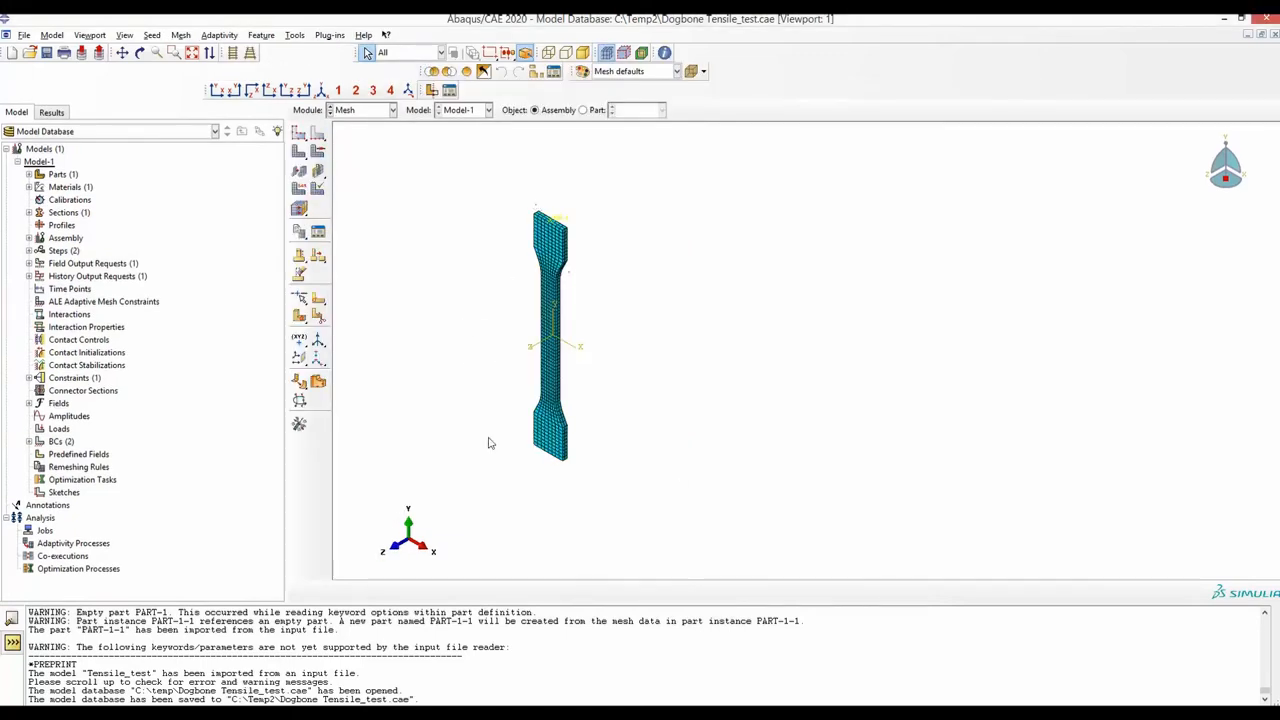
pyautogui.moveTo(516, 488)
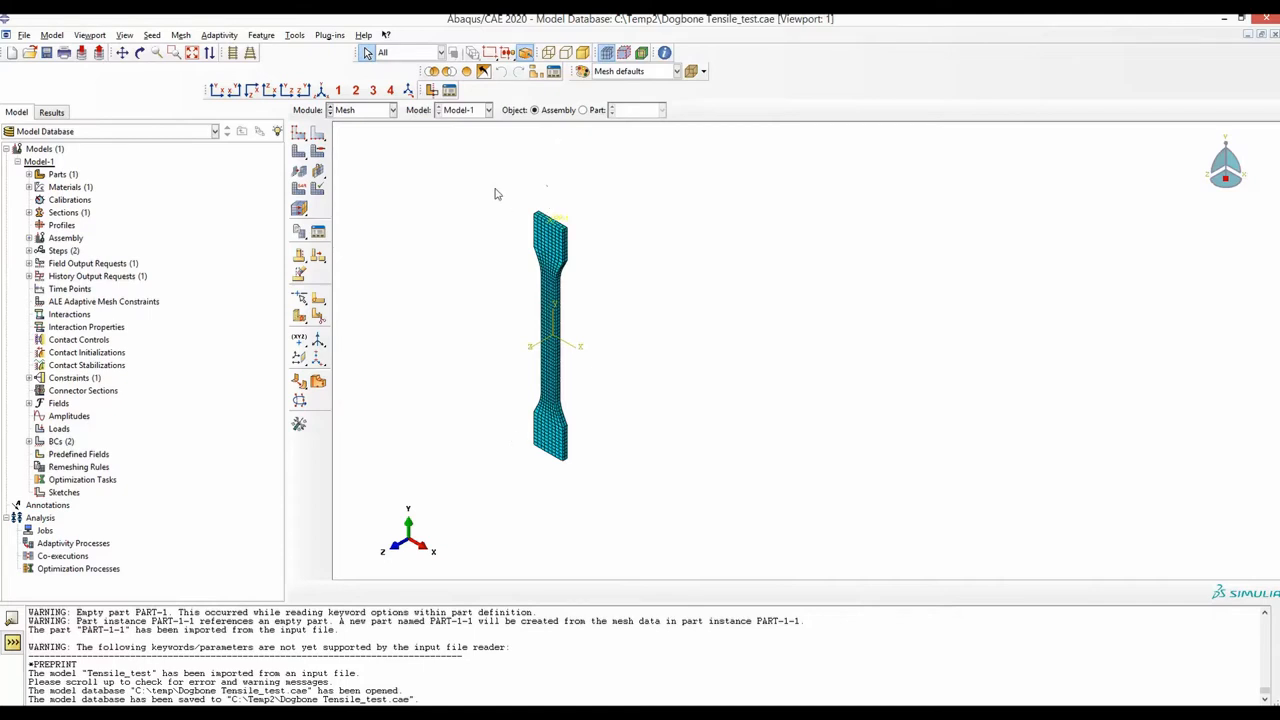
pyautogui.moveTo(568, 224)
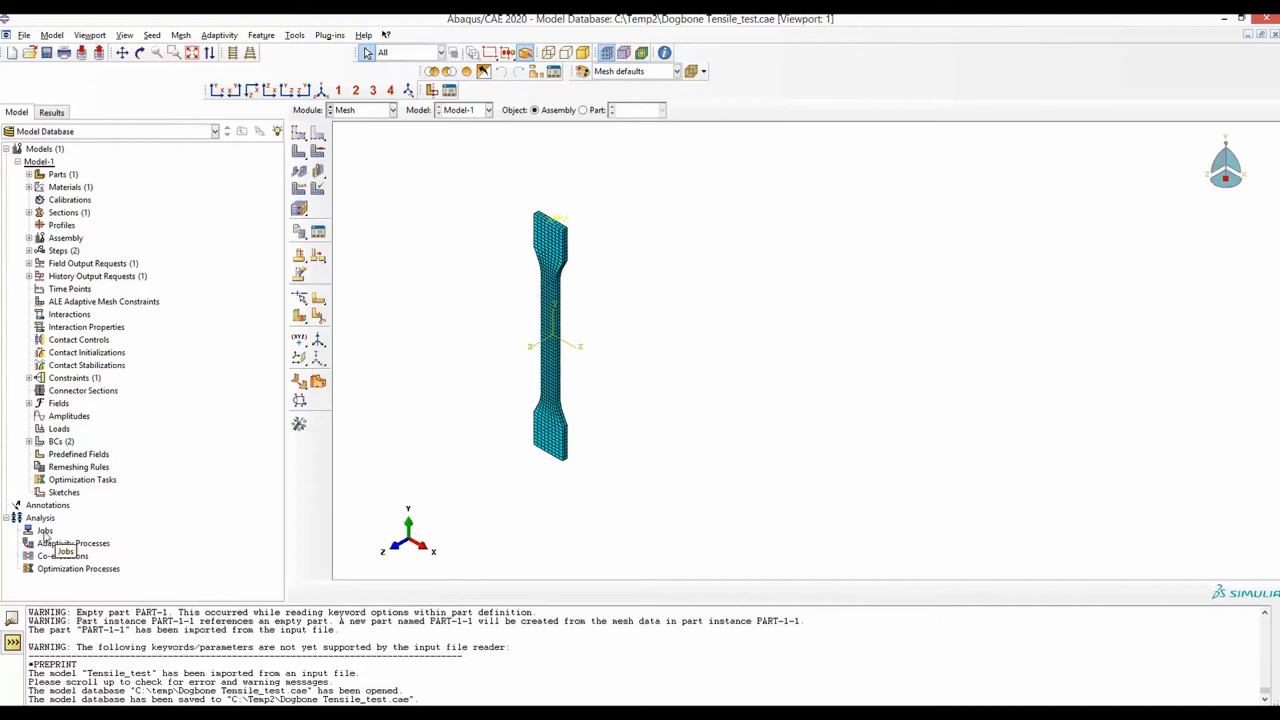
# Create a job named Dogbone for Model-1 with default settings.
pyautogui.doubleClick(44, 532)
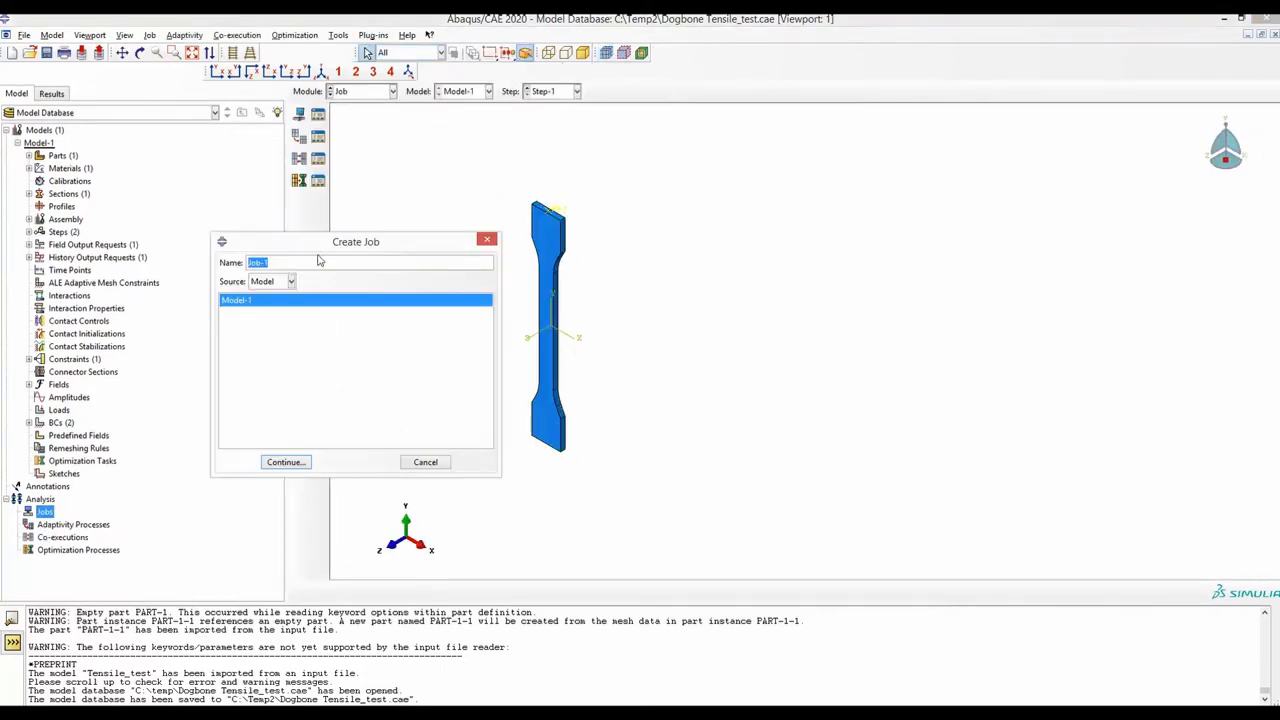
pyautogui.write('Dogbone')
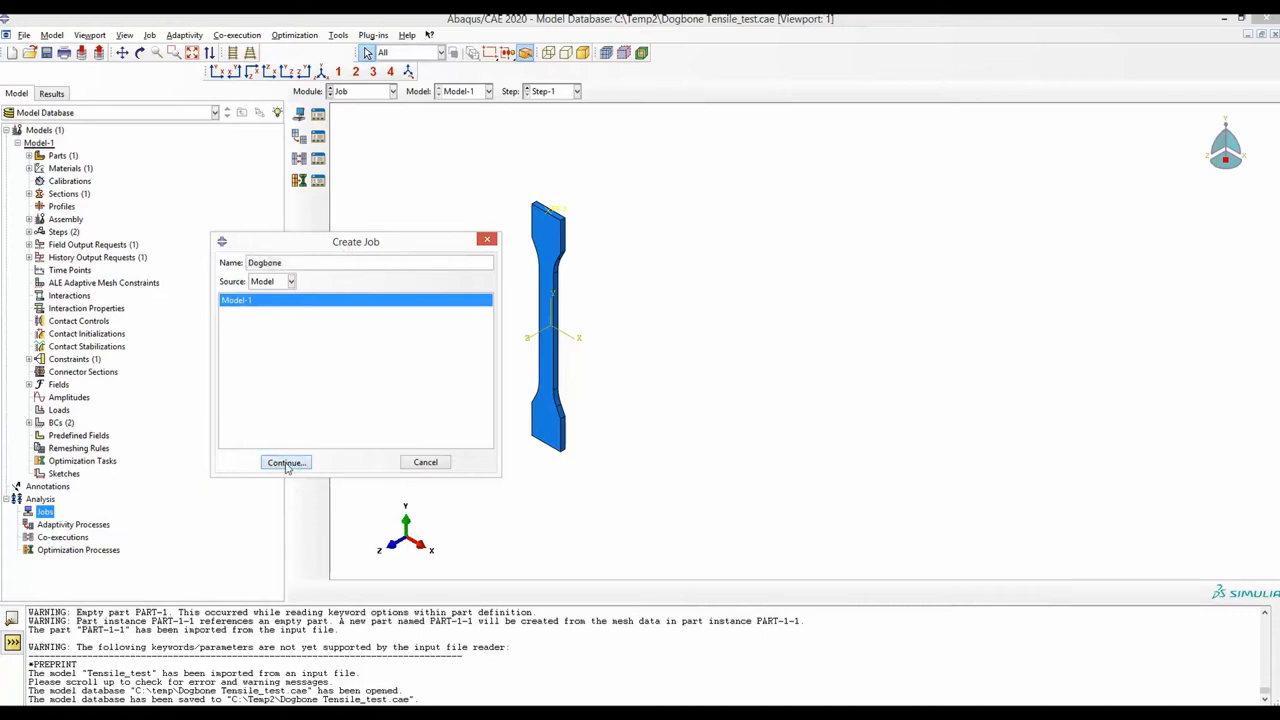
pyautogui.click(286, 462)
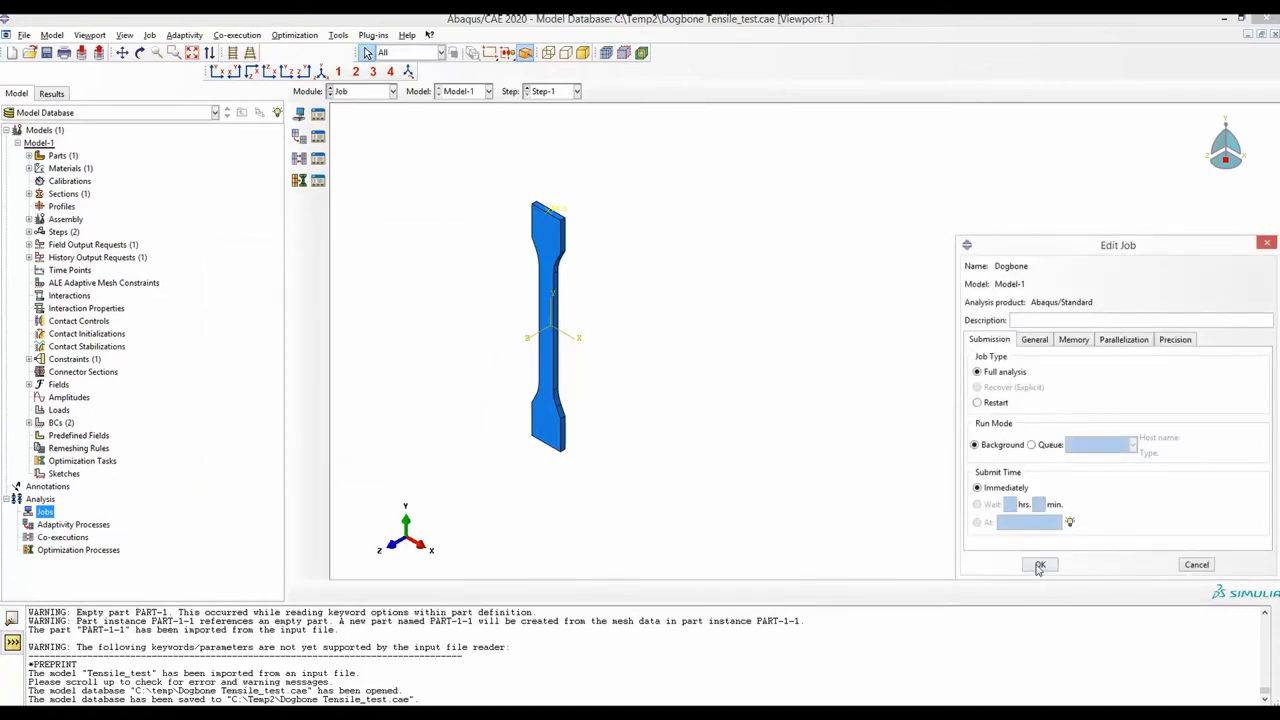
pyautogui.click(1040, 564)
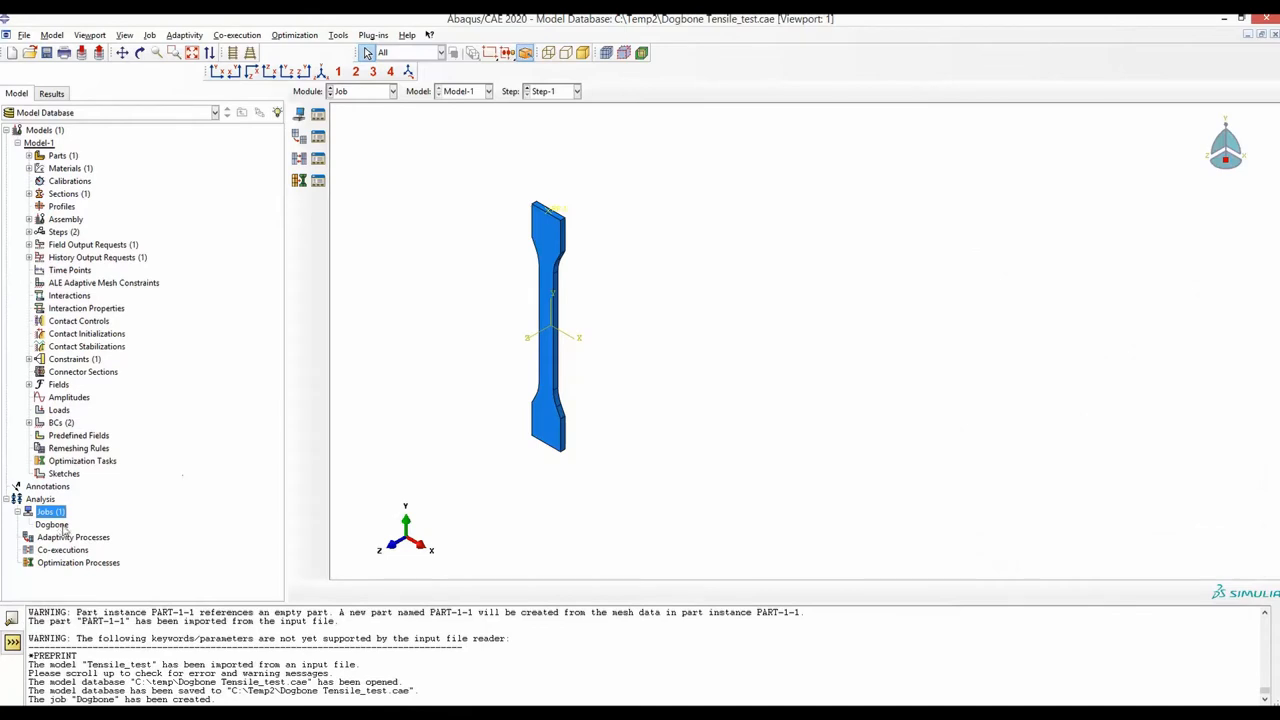
# Write out the Dogbone job's input file as Dogbone.inp.
pyautogui.rightClick(52, 524)
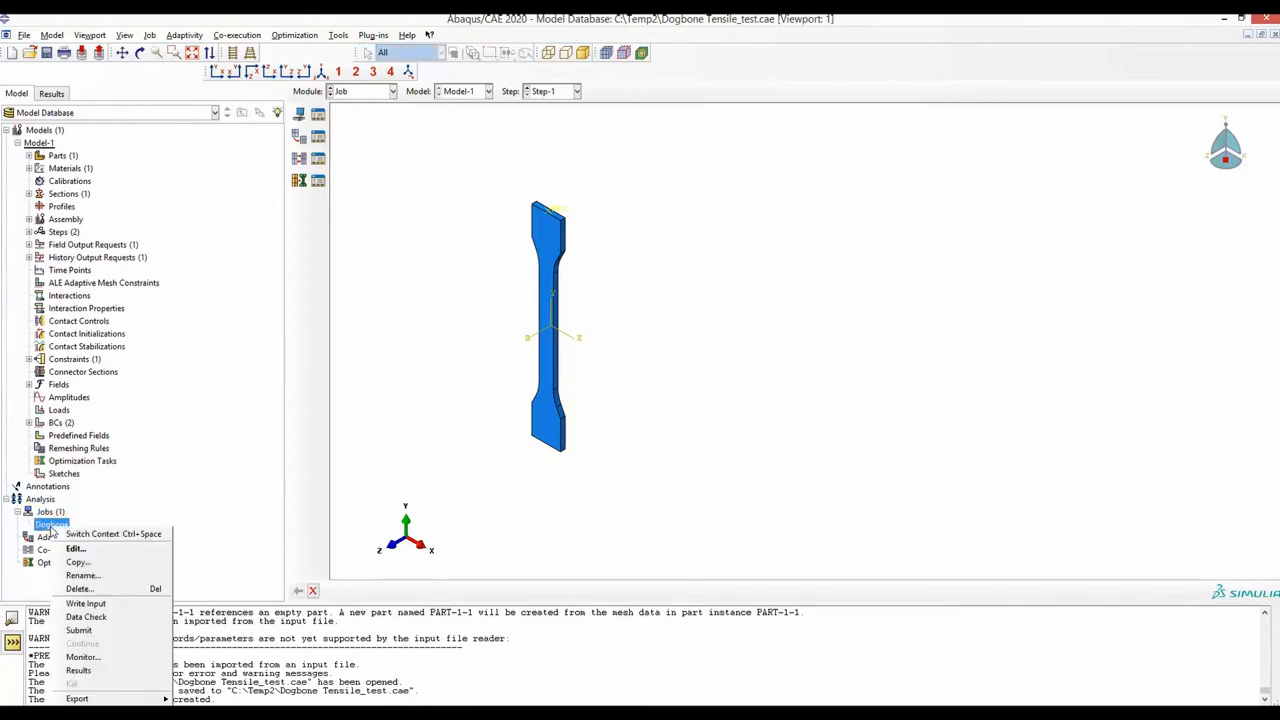
pyautogui.moveTo(86, 604)
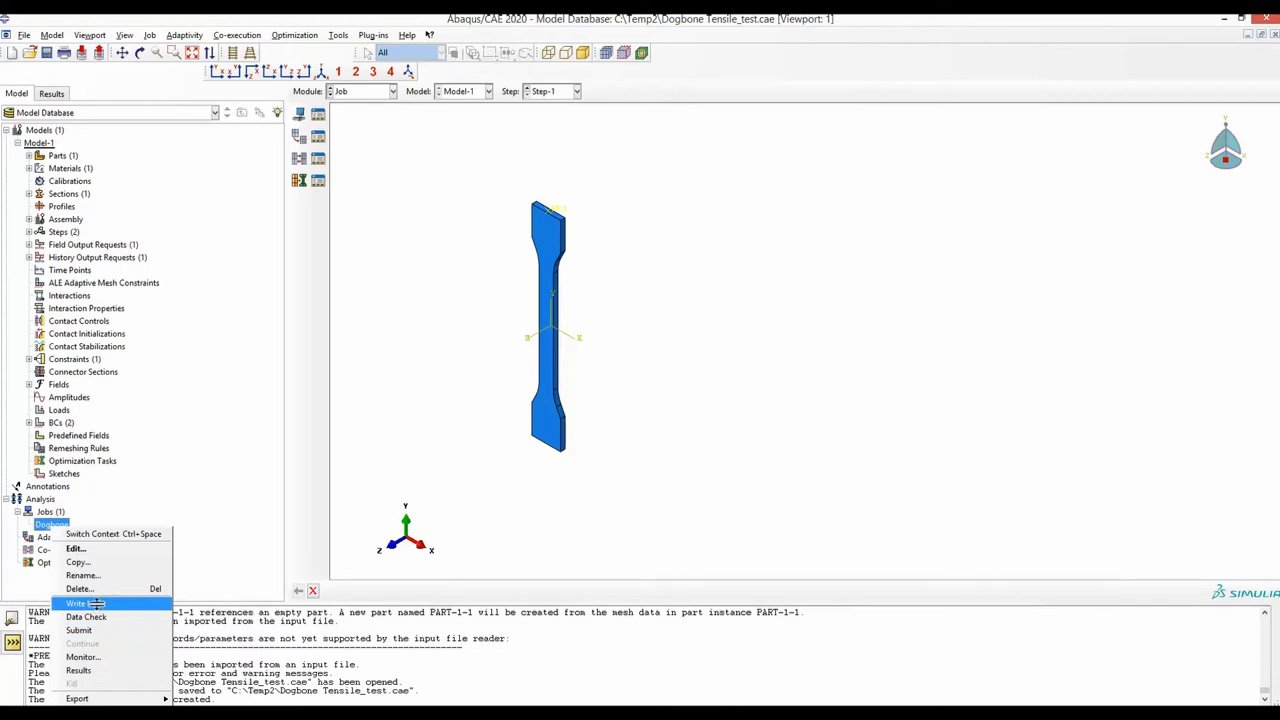
pyautogui.click(76, 604)
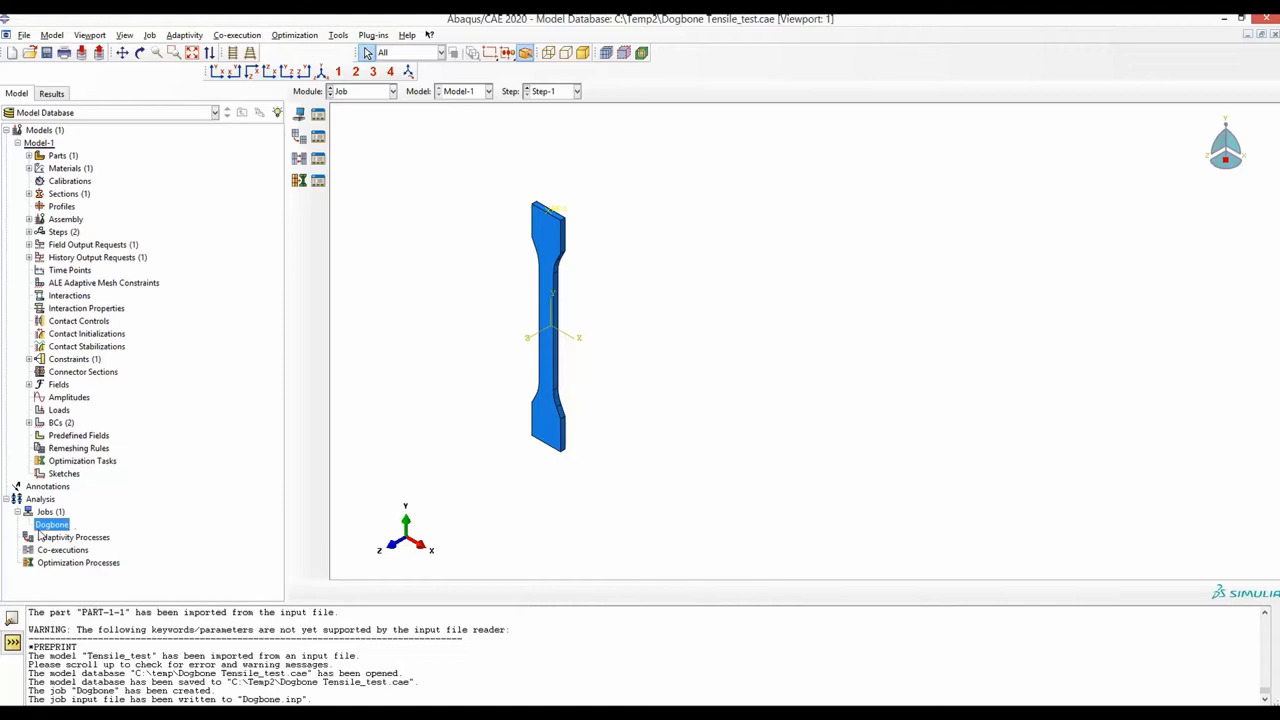
pyautogui.moveTo(72, 530)
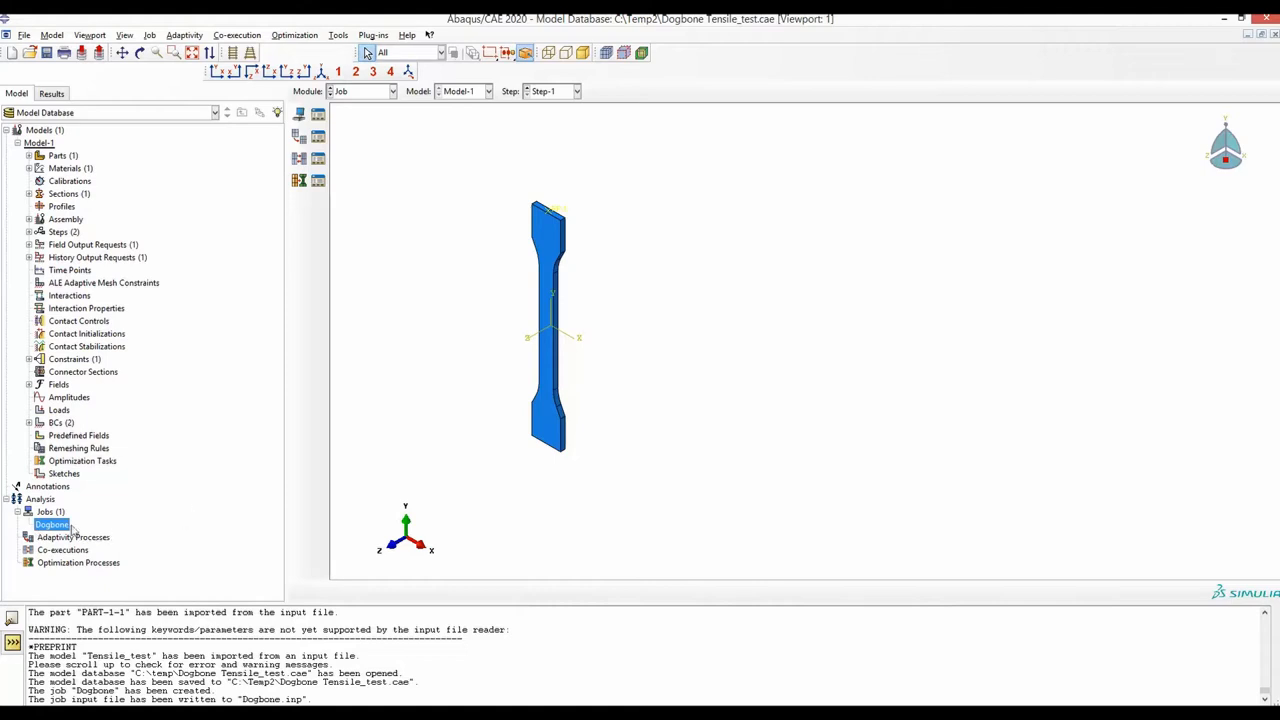
pyautogui.moveTo(152, 526)
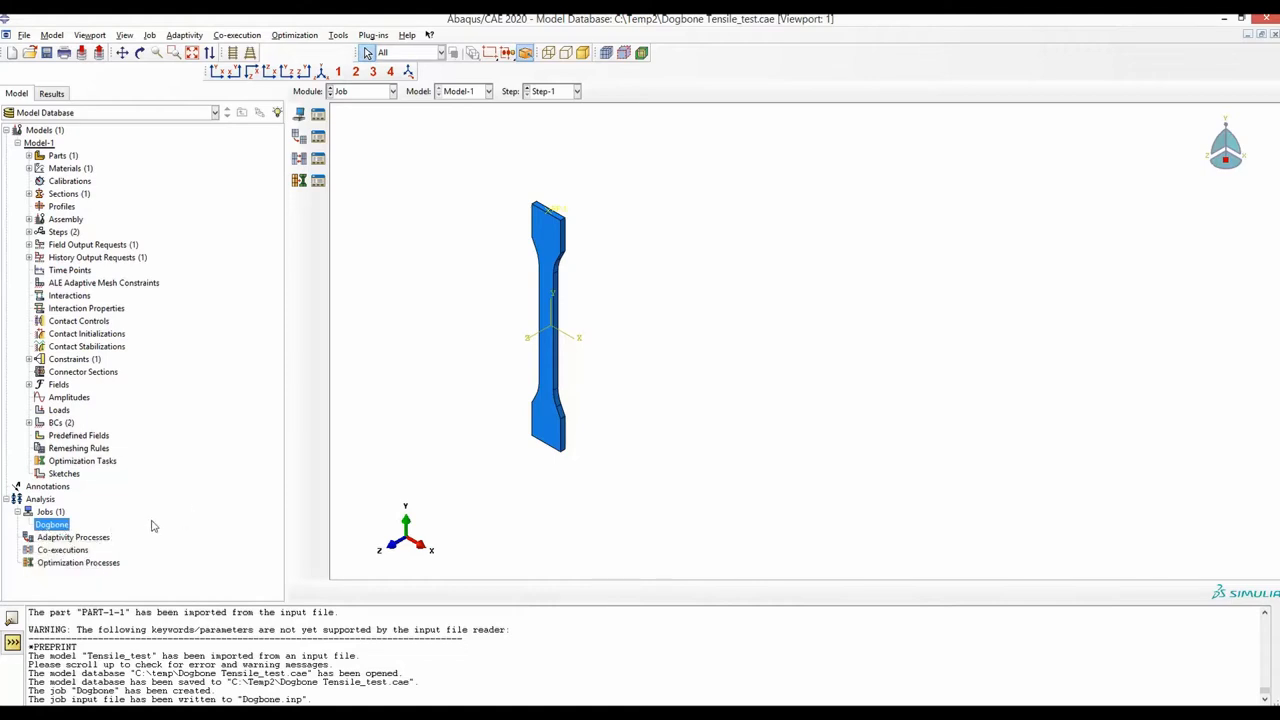
pyautogui.moveTo(170, 474)
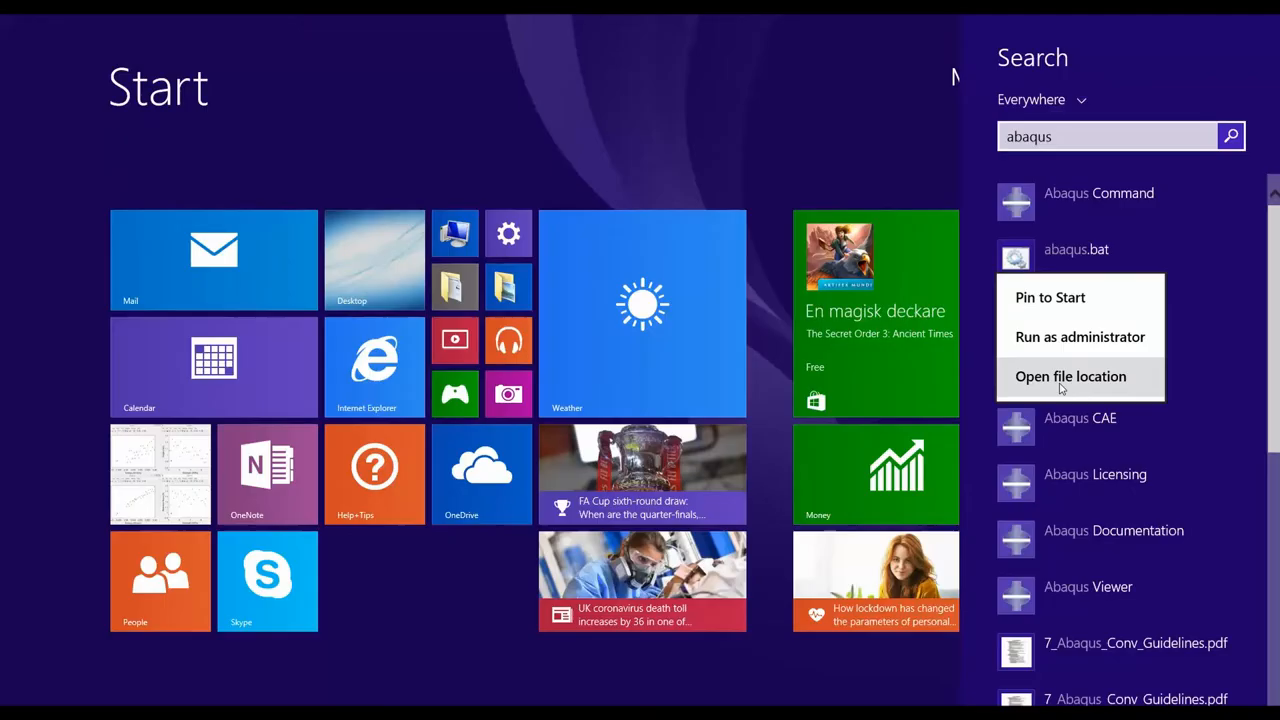
# View the Abaqus CAE shortcut's properties and note its C:\Temp2 start-in folder.
pyautogui.click(1070, 376)
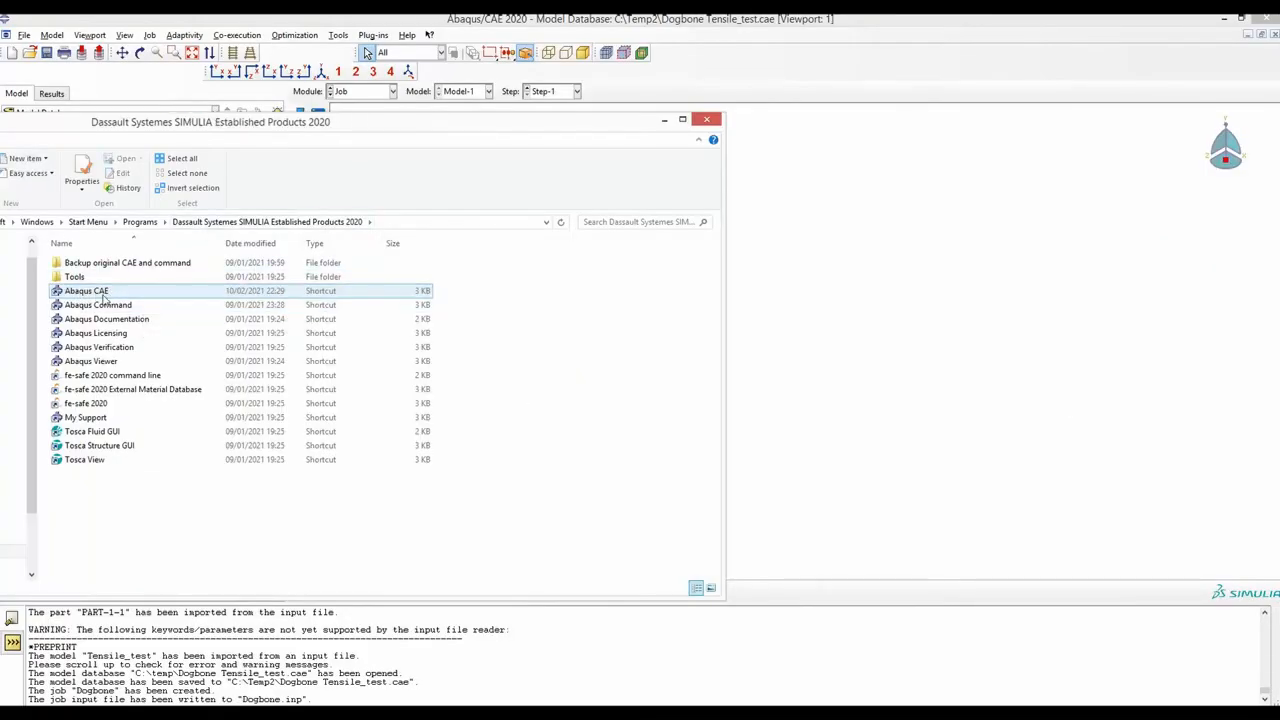
pyautogui.rightClick(86, 292)
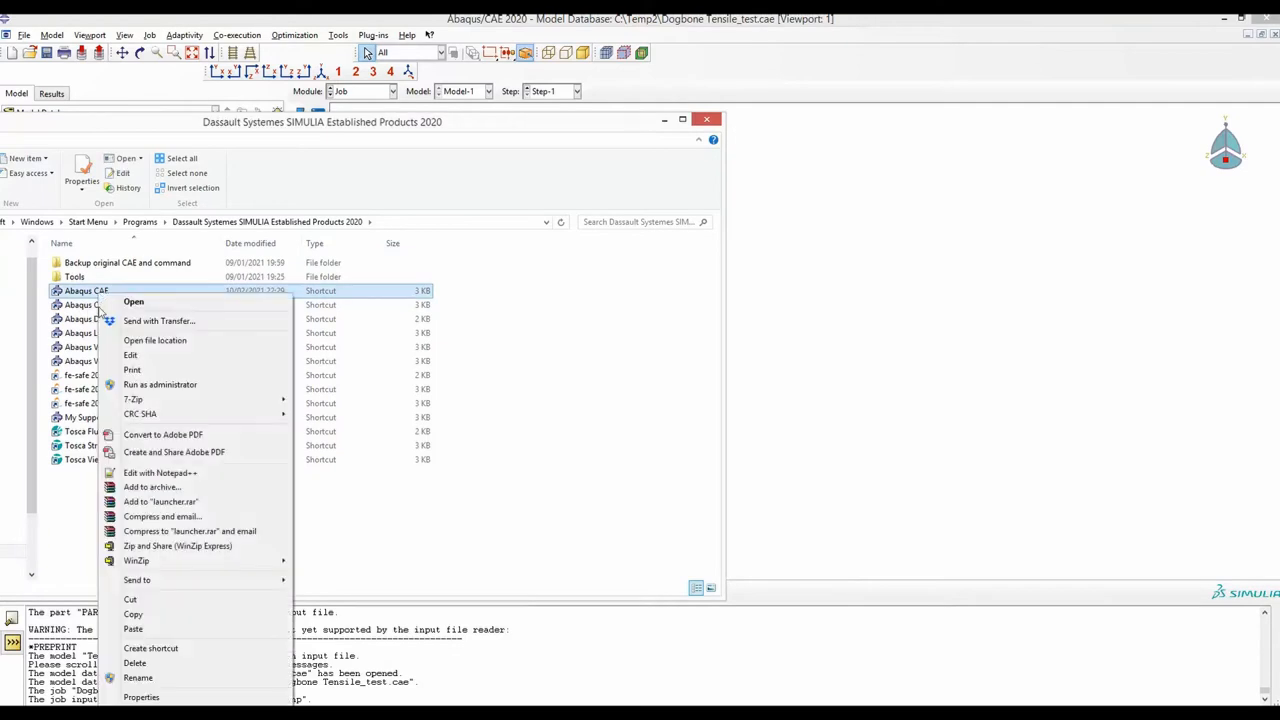
pyautogui.click(140, 696)
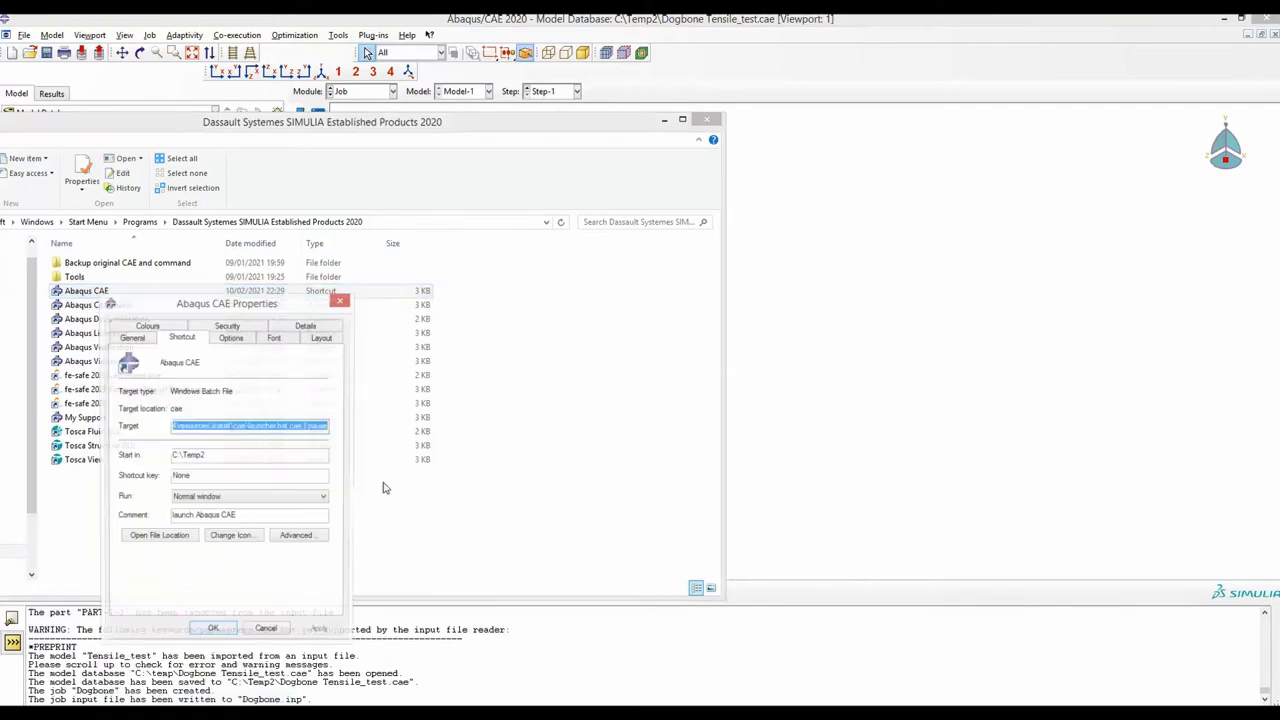
pyautogui.moveTo(226, 304); pyautogui.dragTo(164, 160)
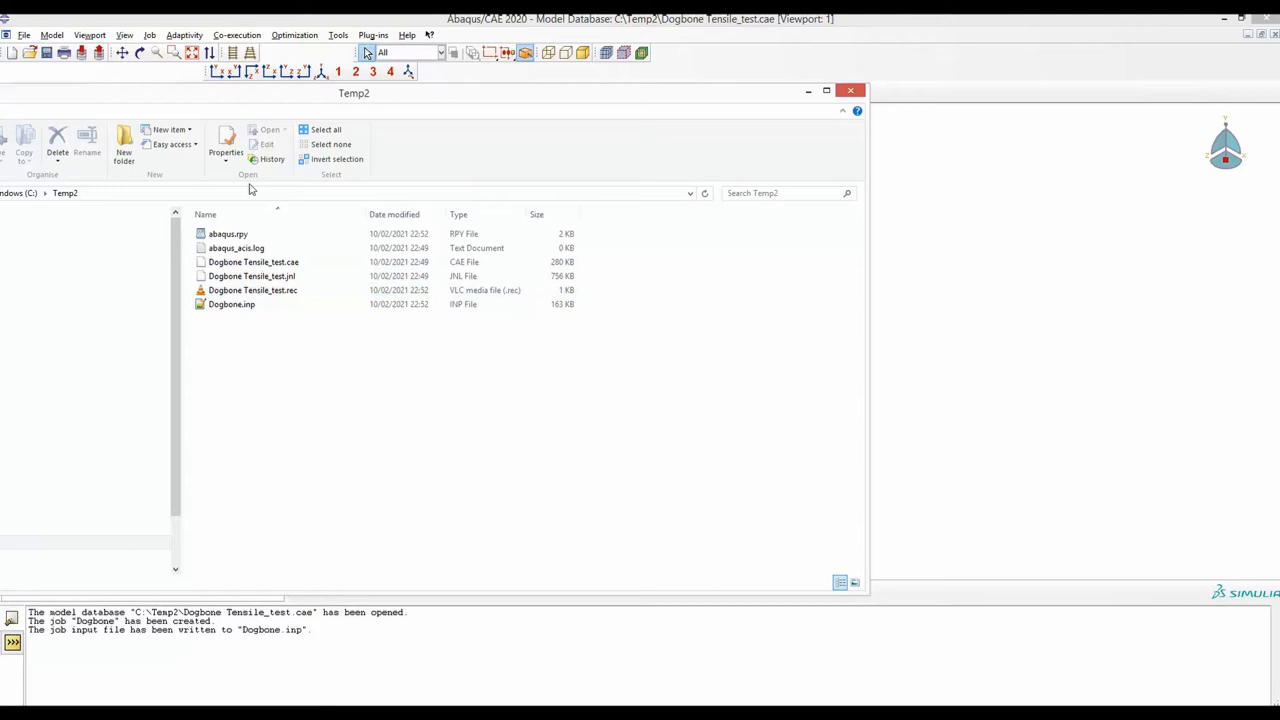
pyautogui.moveTo(324, 374)
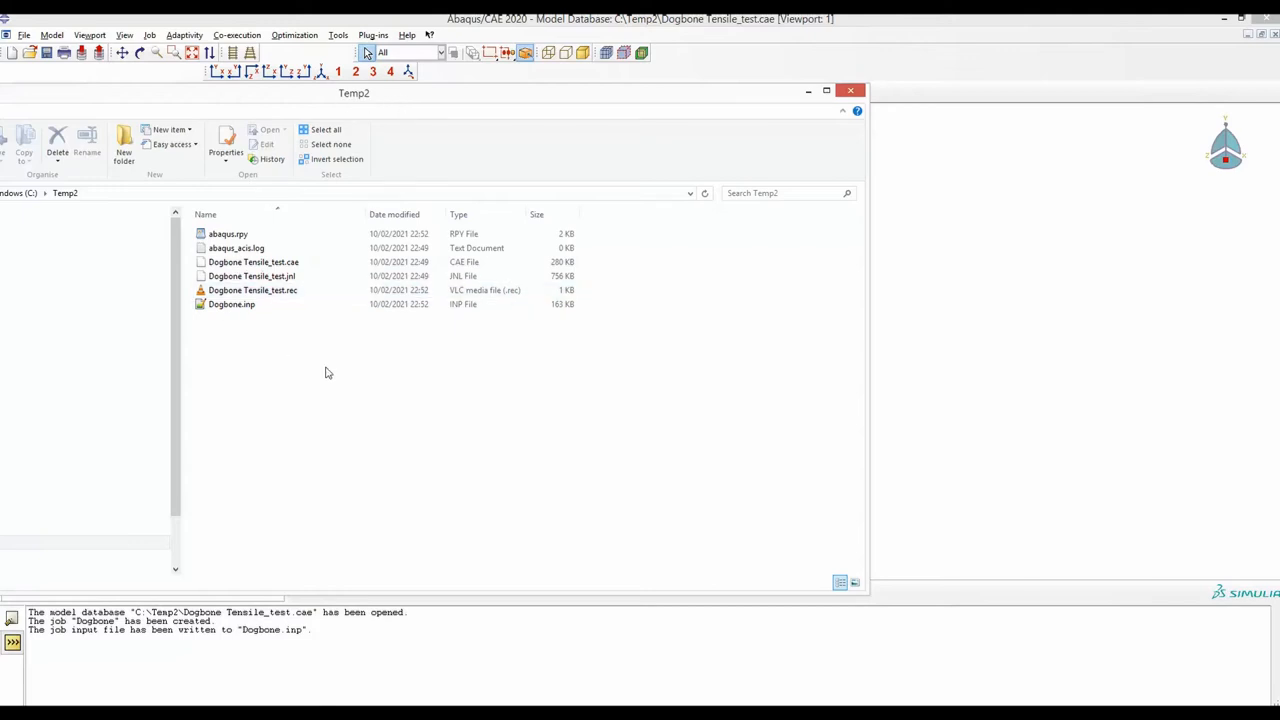
# Create a new text document in Temp2 and rename it as a .m MATLAB script.
pyautogui.rightClick(324, 374)
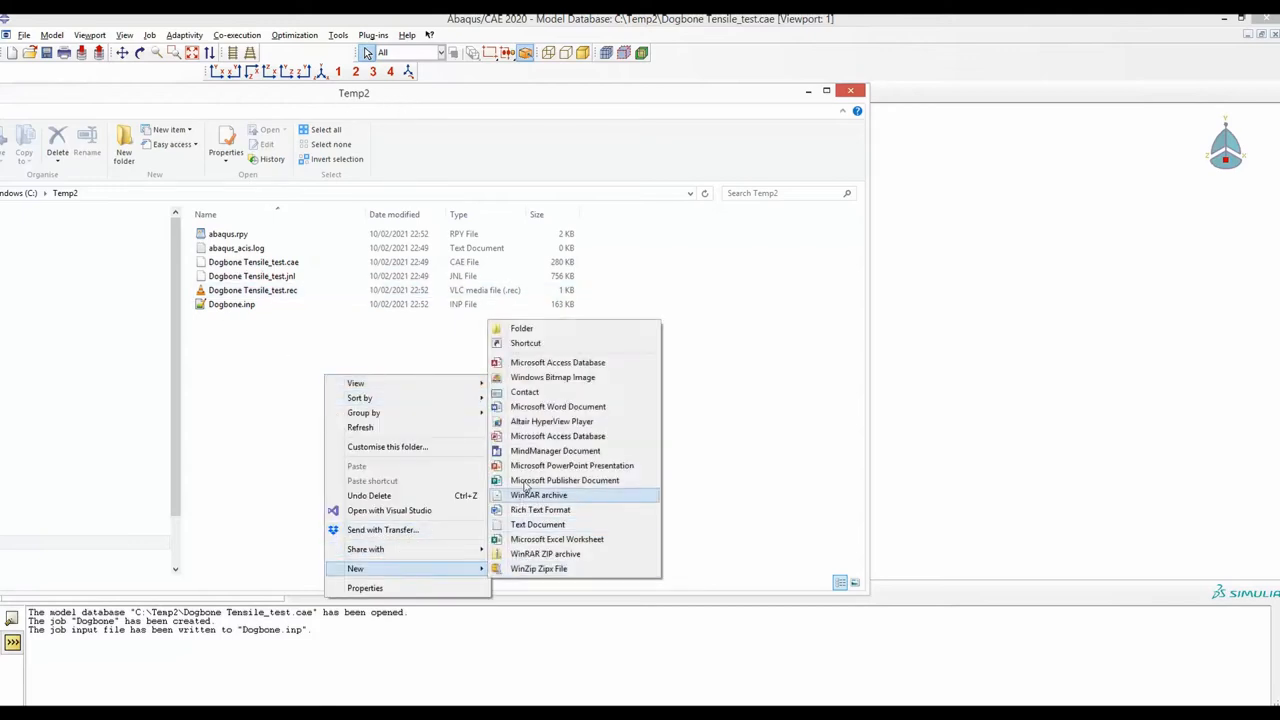
pyautogui.click(538, 524)
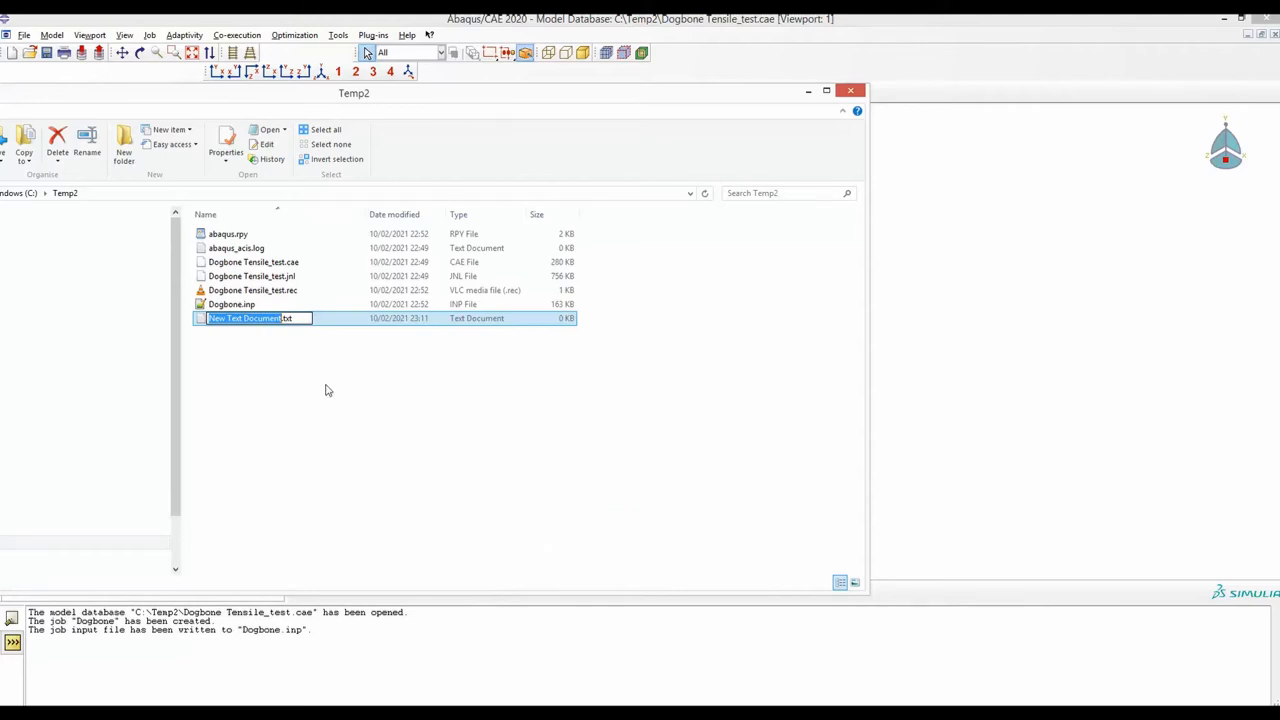
pyautogui.write('Mat2aba.txt')
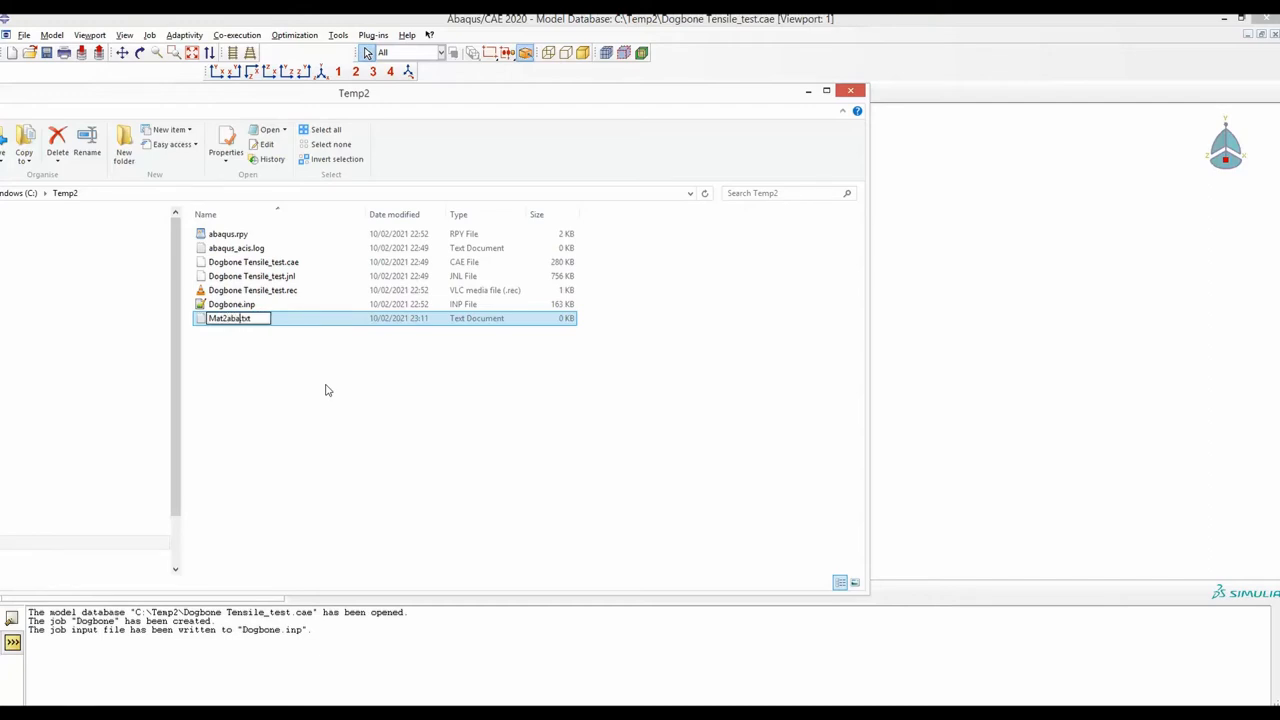
pyautogui.press('enter')
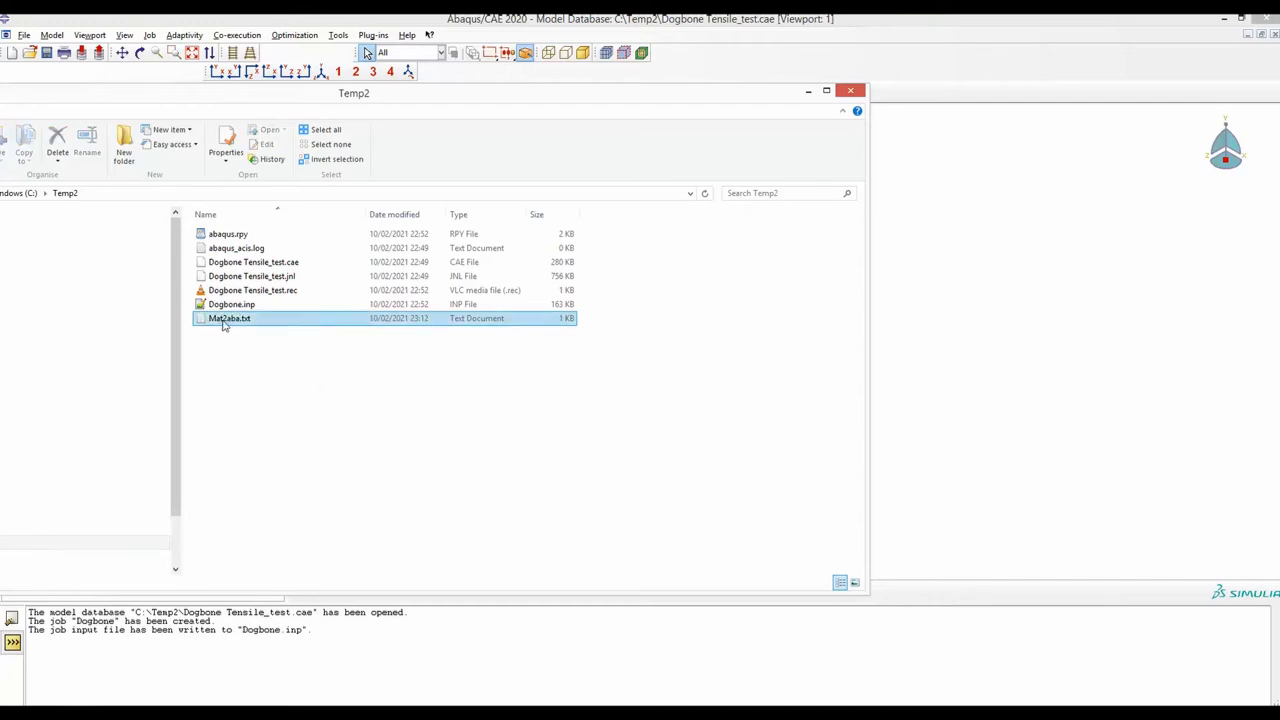
pyautogui.doubleClick(228, 318)
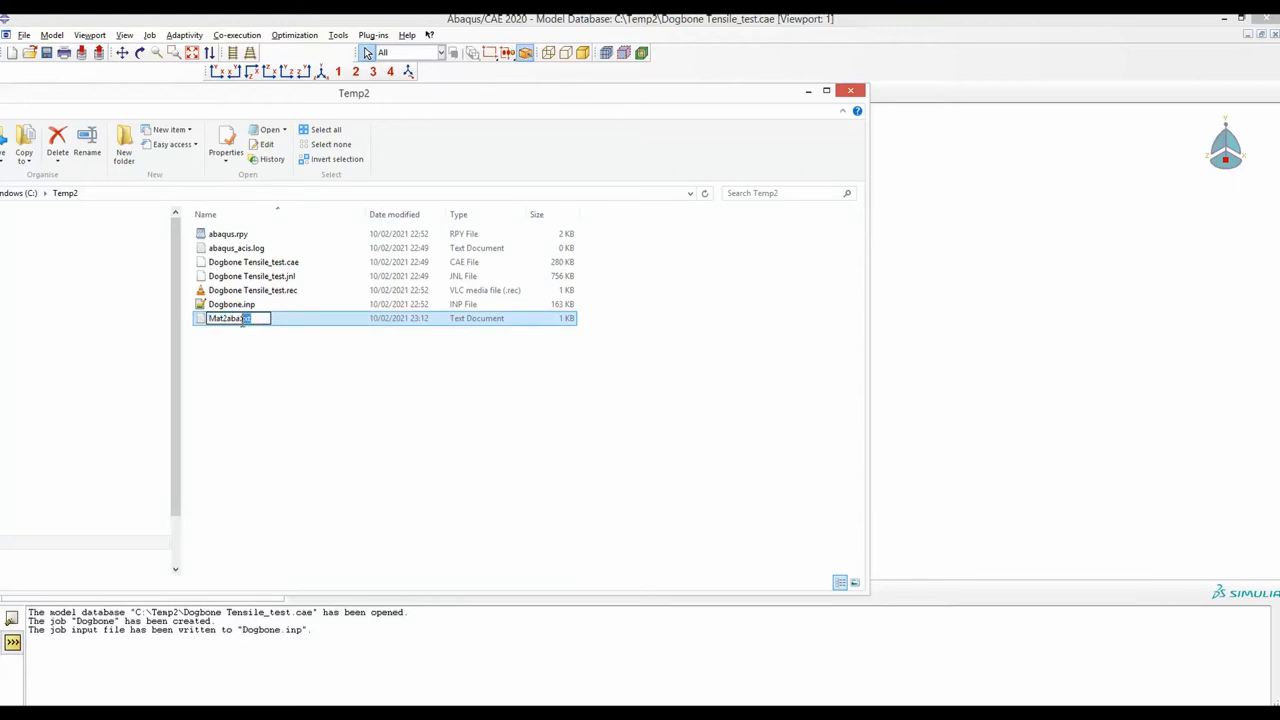
pyautogui.press('enter')
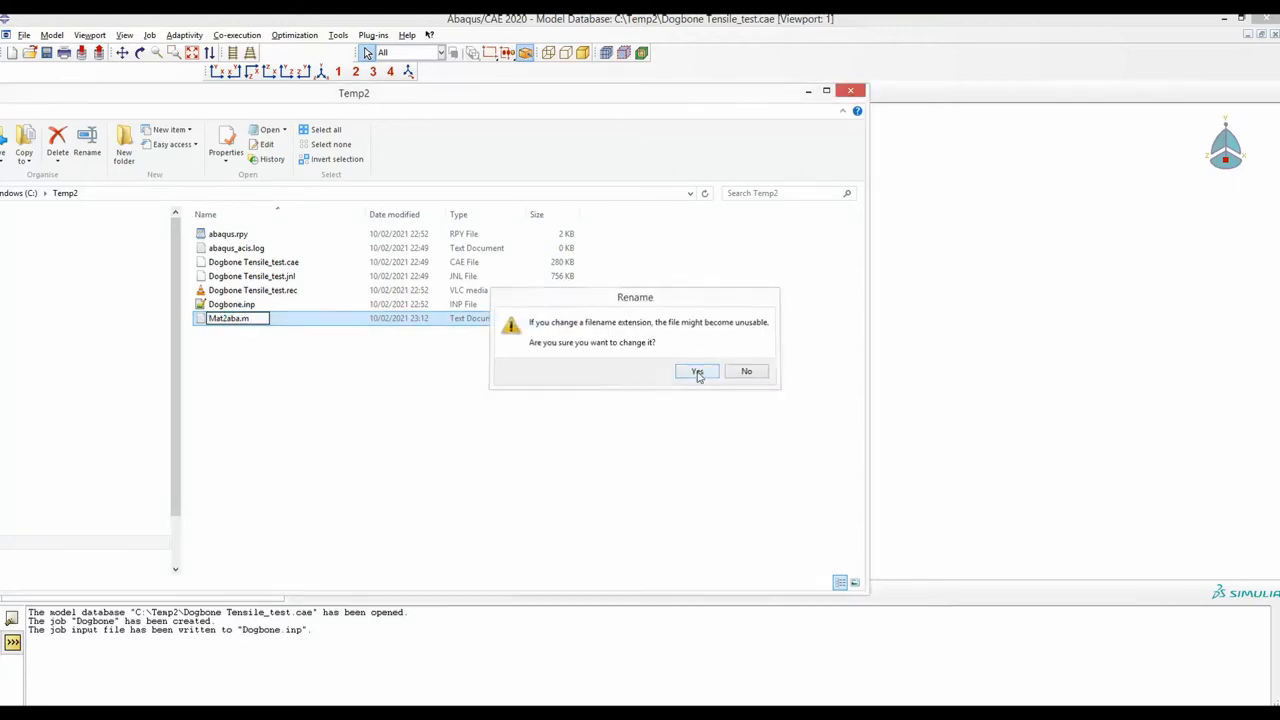
pyautogui.click(696, 370)
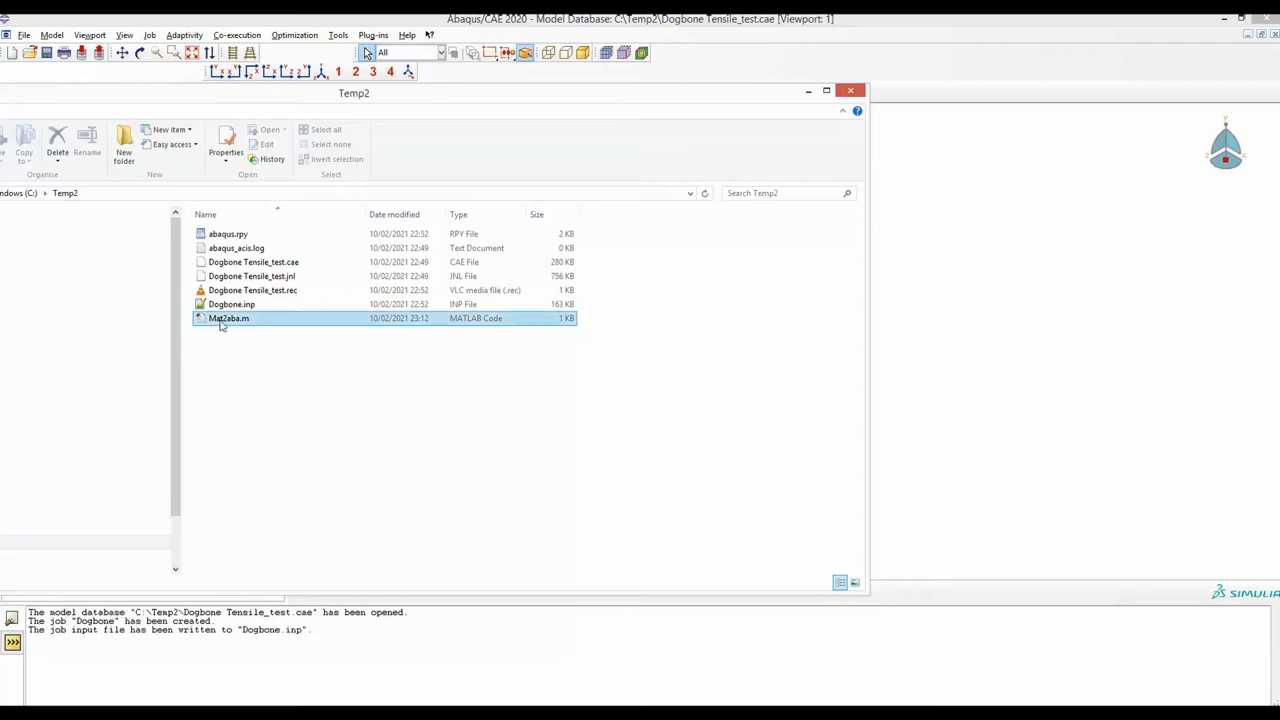
# Enter the line system('abaqus job=Dogbone cpus=3 interactive') into the new MATLAB script.
pyautogui.doubleClick(228, 318)
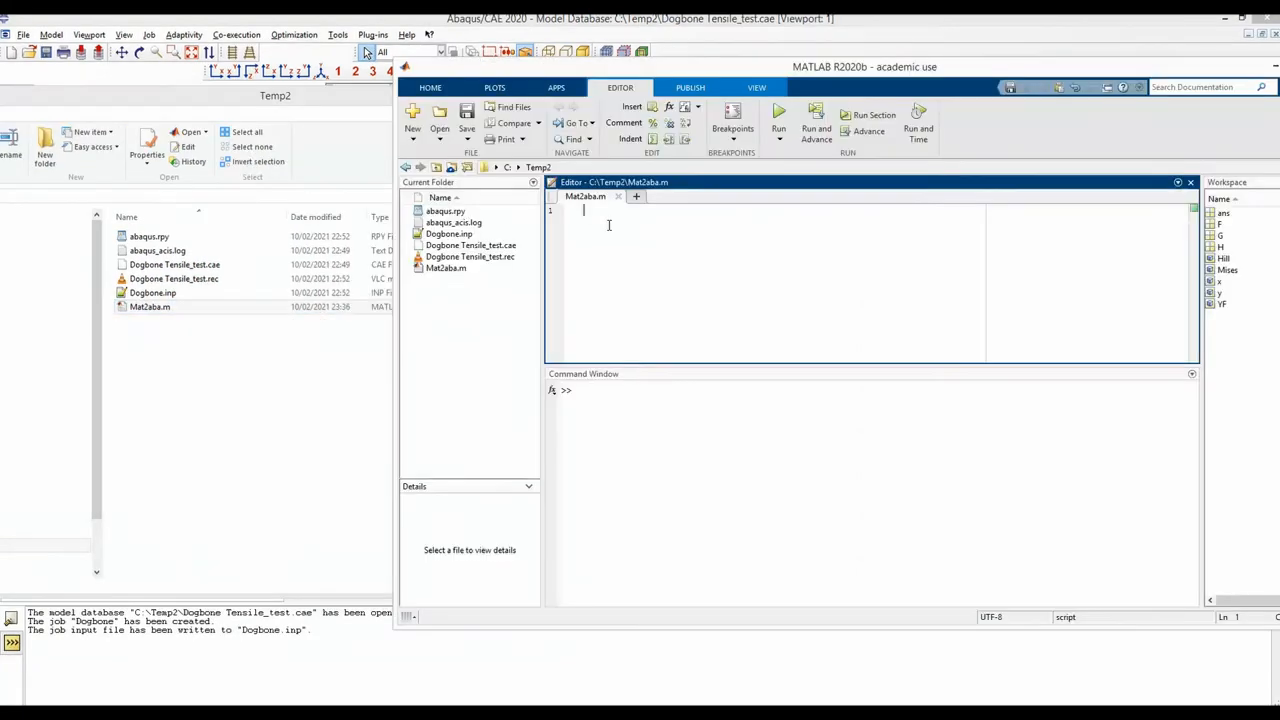
pyautogui.write("system('abaqus job=Dogbone cpus=3 interactive')")
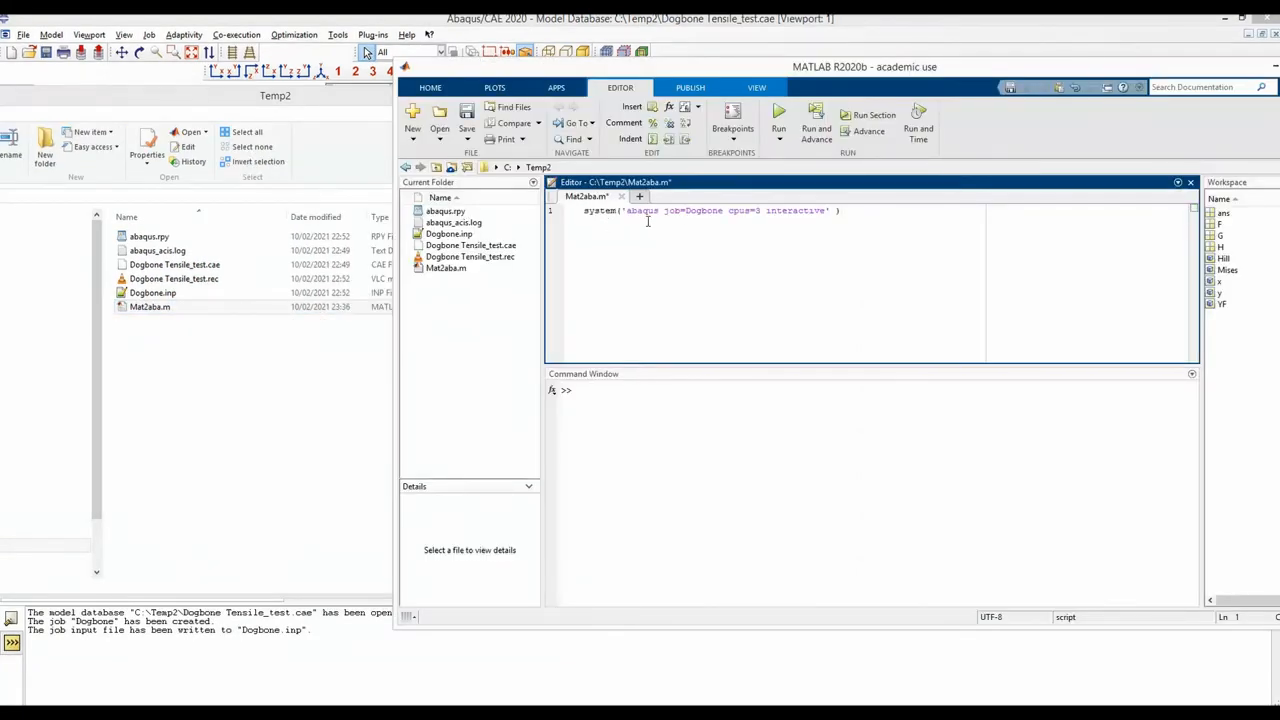
# Rework the command's trailing interactive option and reselect the whole system line.
pyautogui.doubleClick(704, 210)
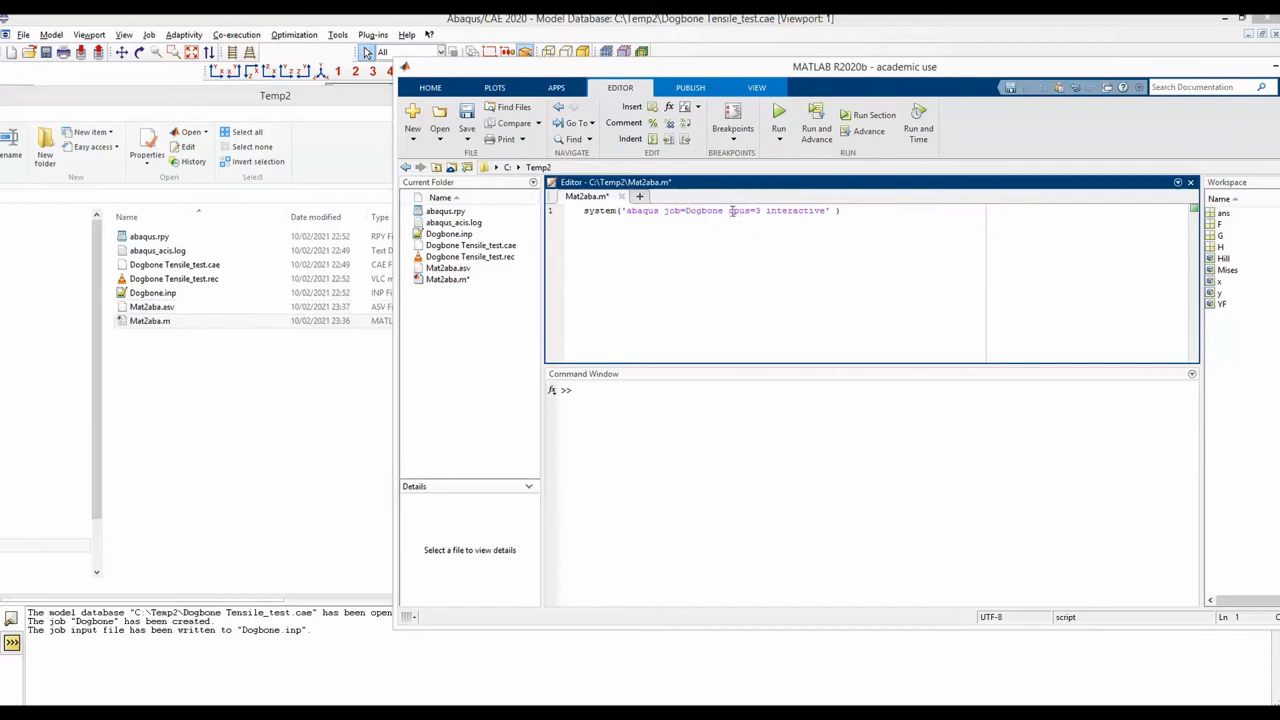
pyautogui.doubleClick(736, 210)
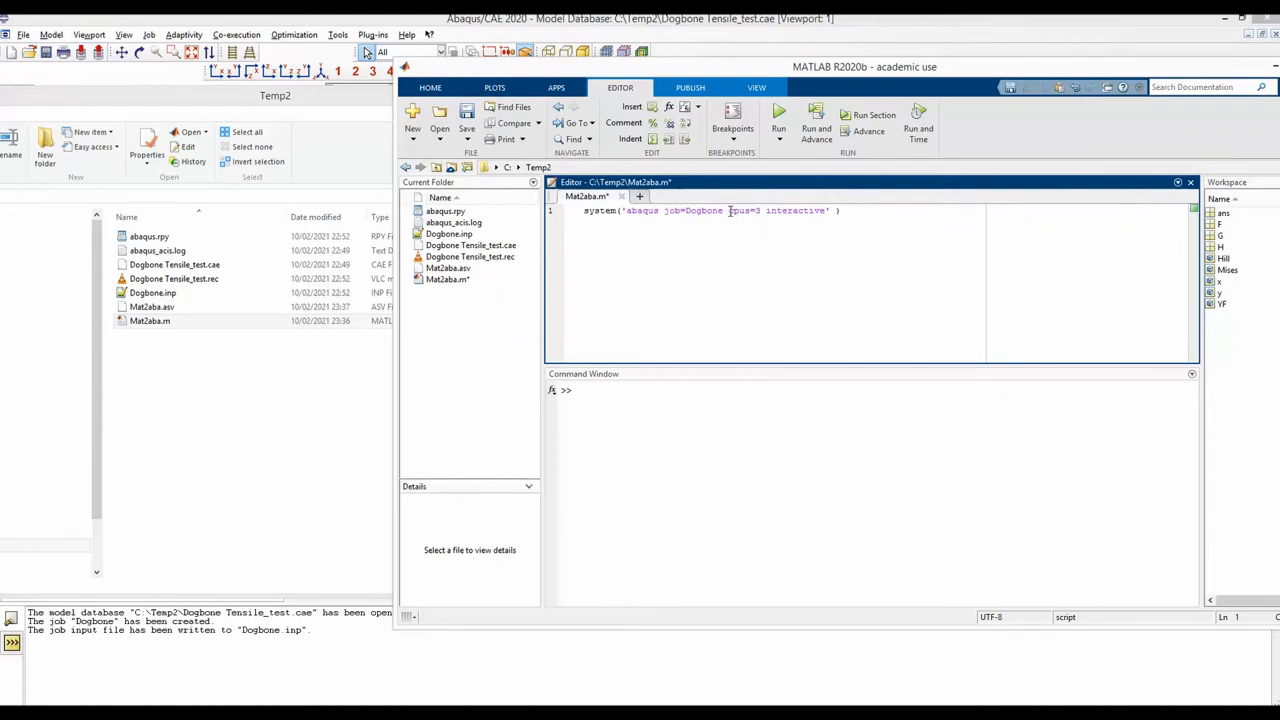
pyautogui.doubleClick(736, 210)
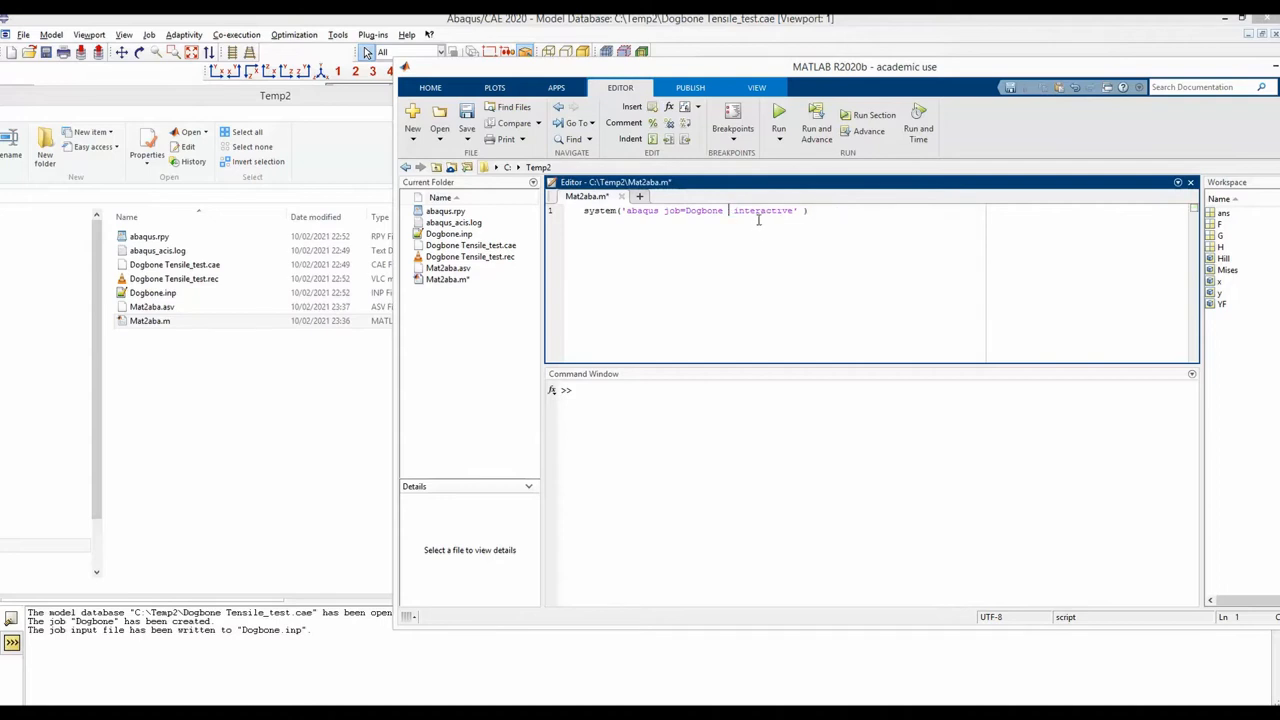
pyautogui.doubleClick(764, 210)
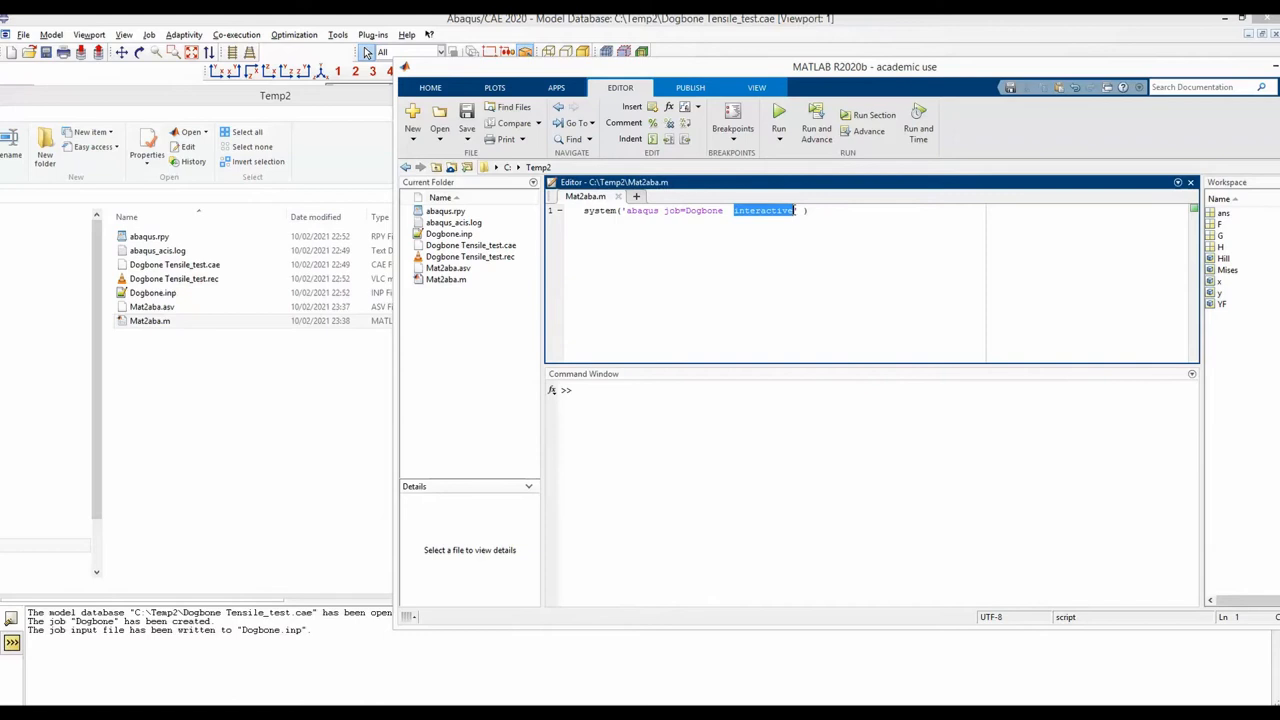
pyautogui.press('Delete')
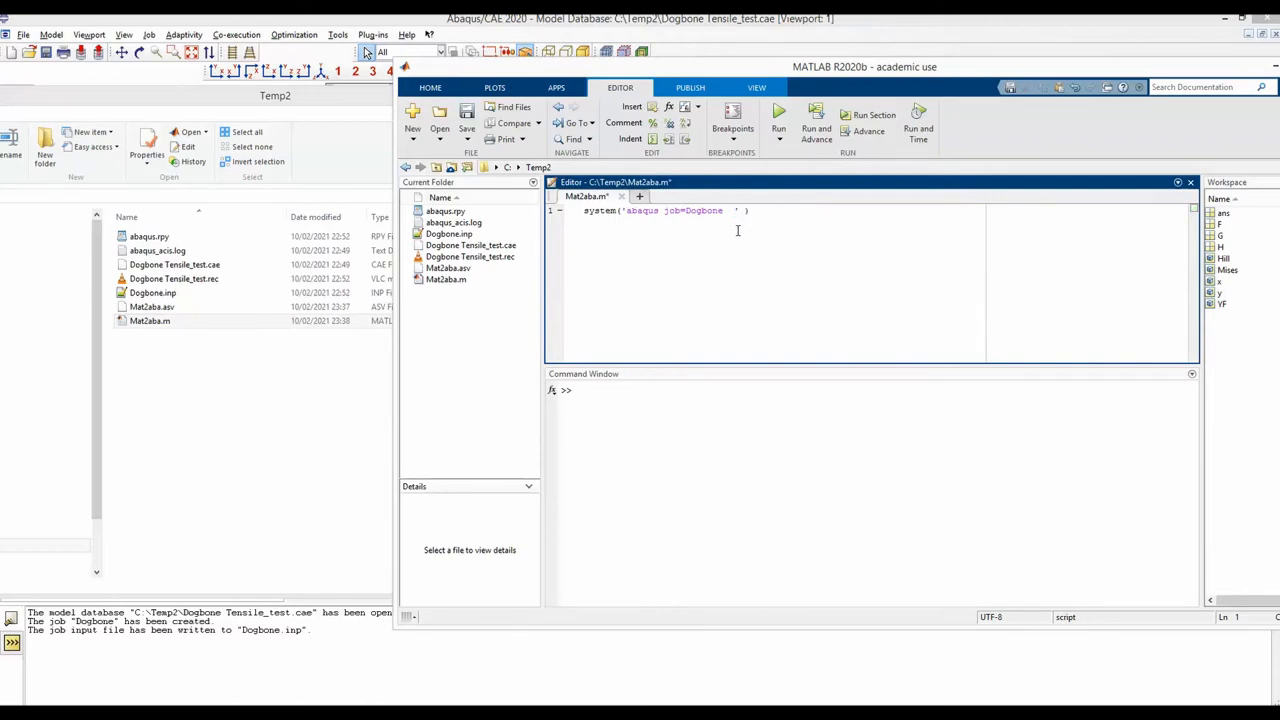
pyautogui.click(740, 210)
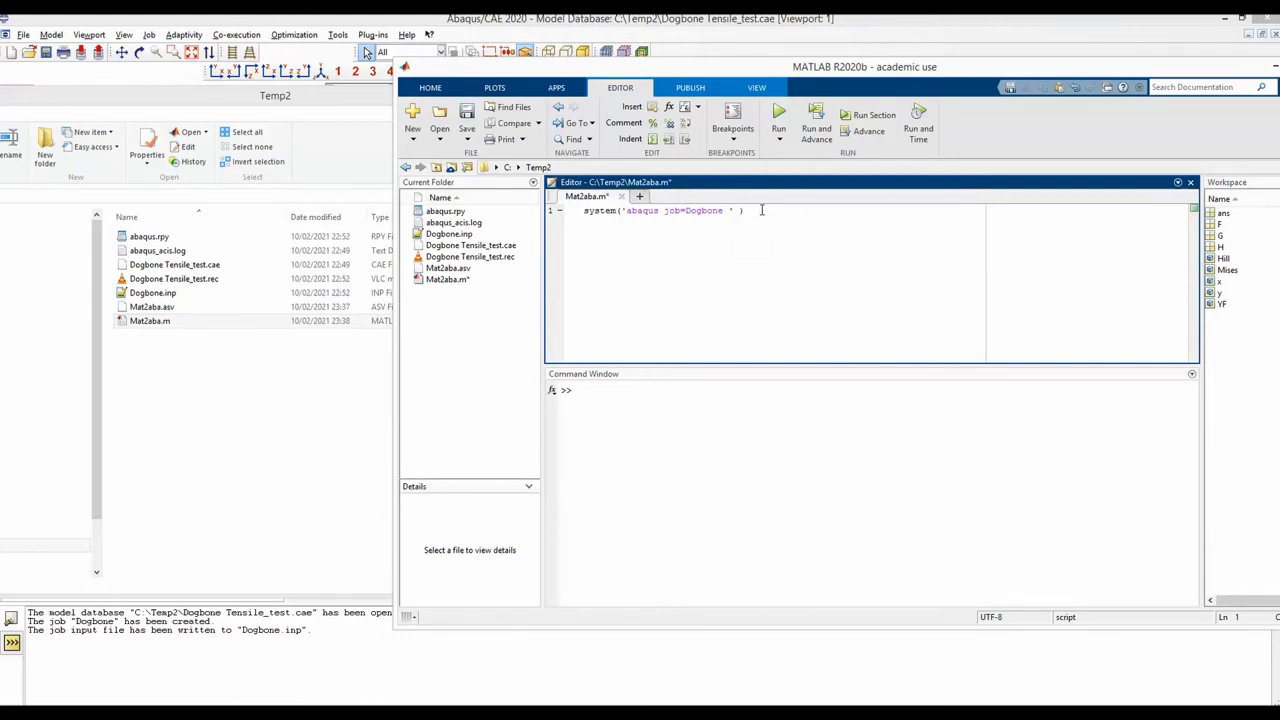
pyautogui.tripleClick(660, 210)
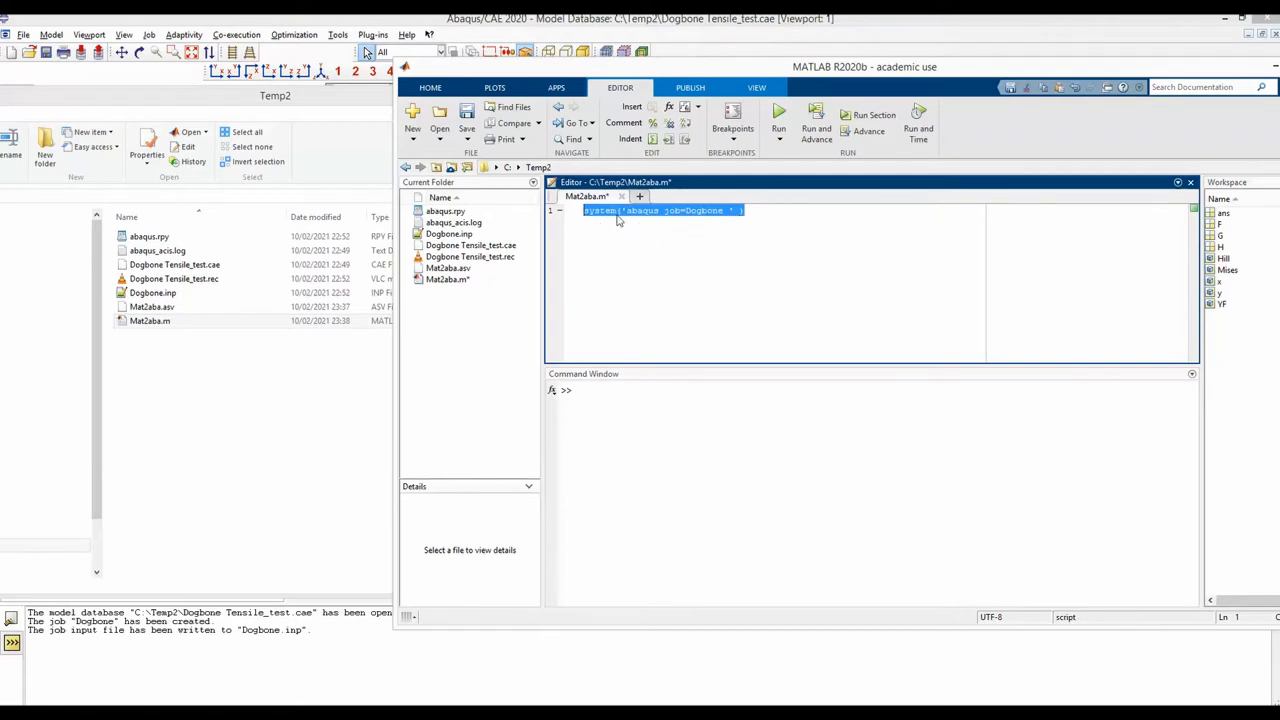
pyautogui.moveTo(220, 378)
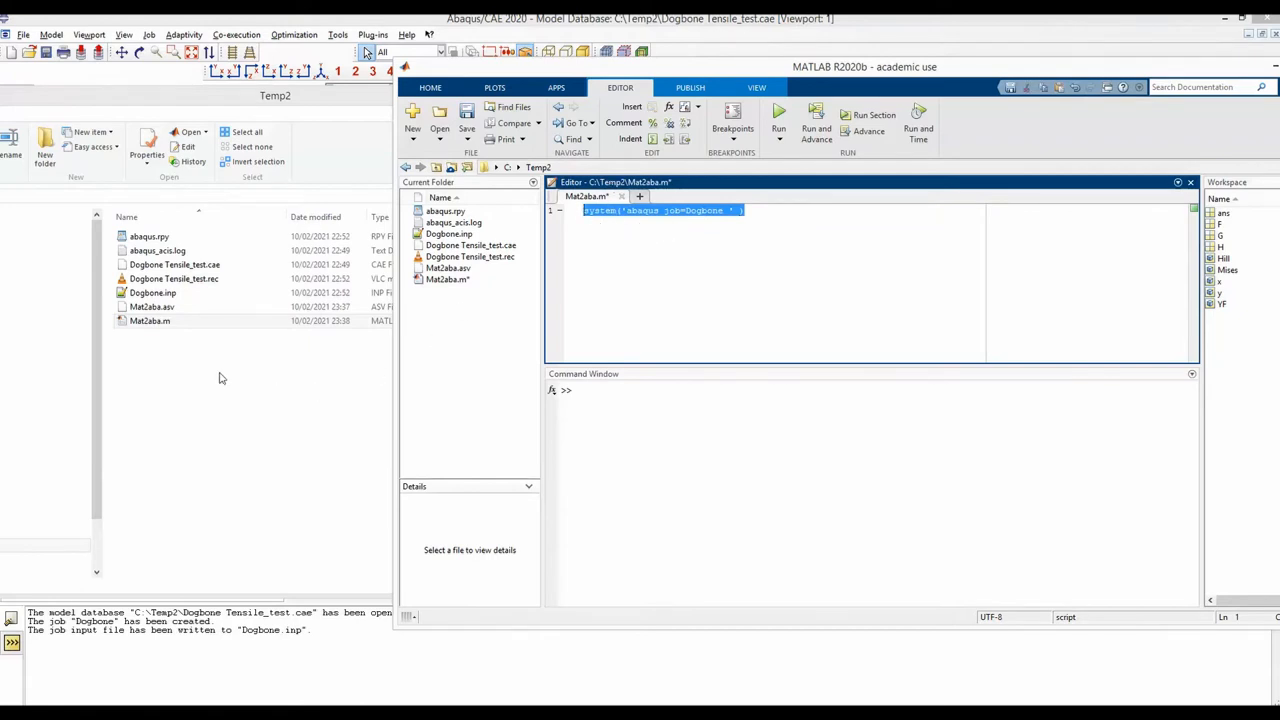
pyautogui.click(152, 292)
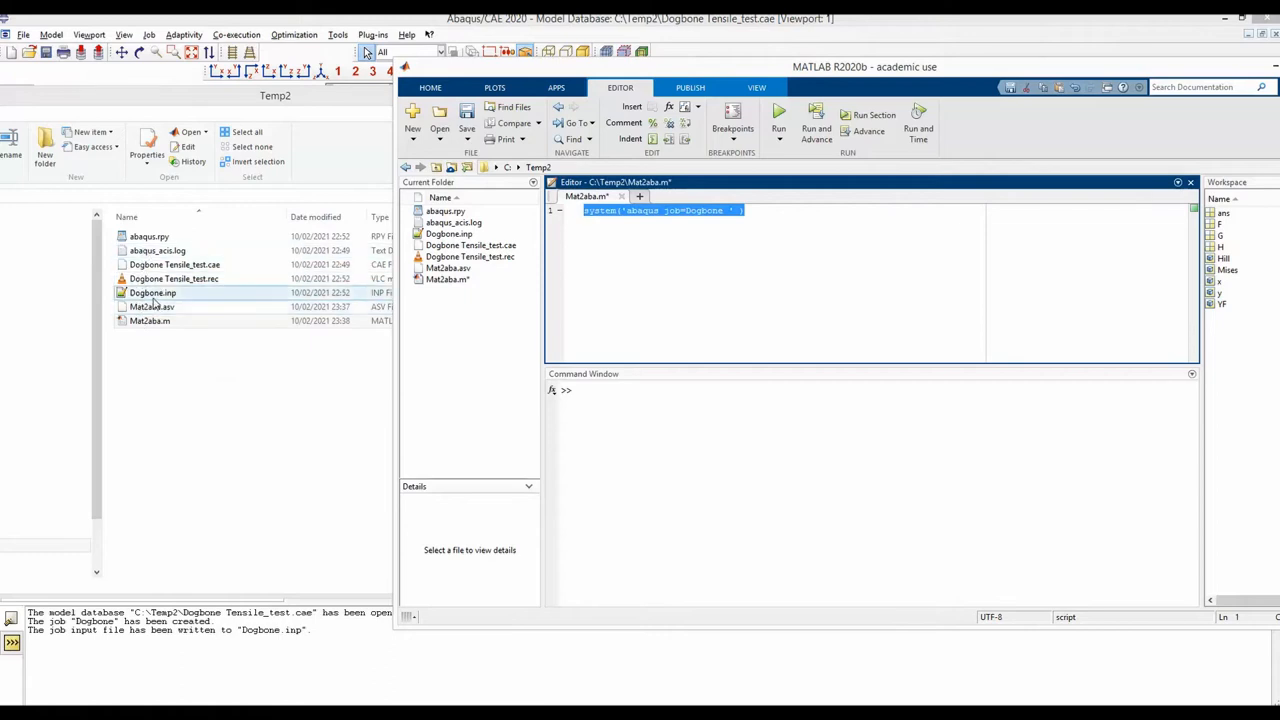
pyautogui.click(150, 320)
pyautogui.write('cpus=3 interactive')
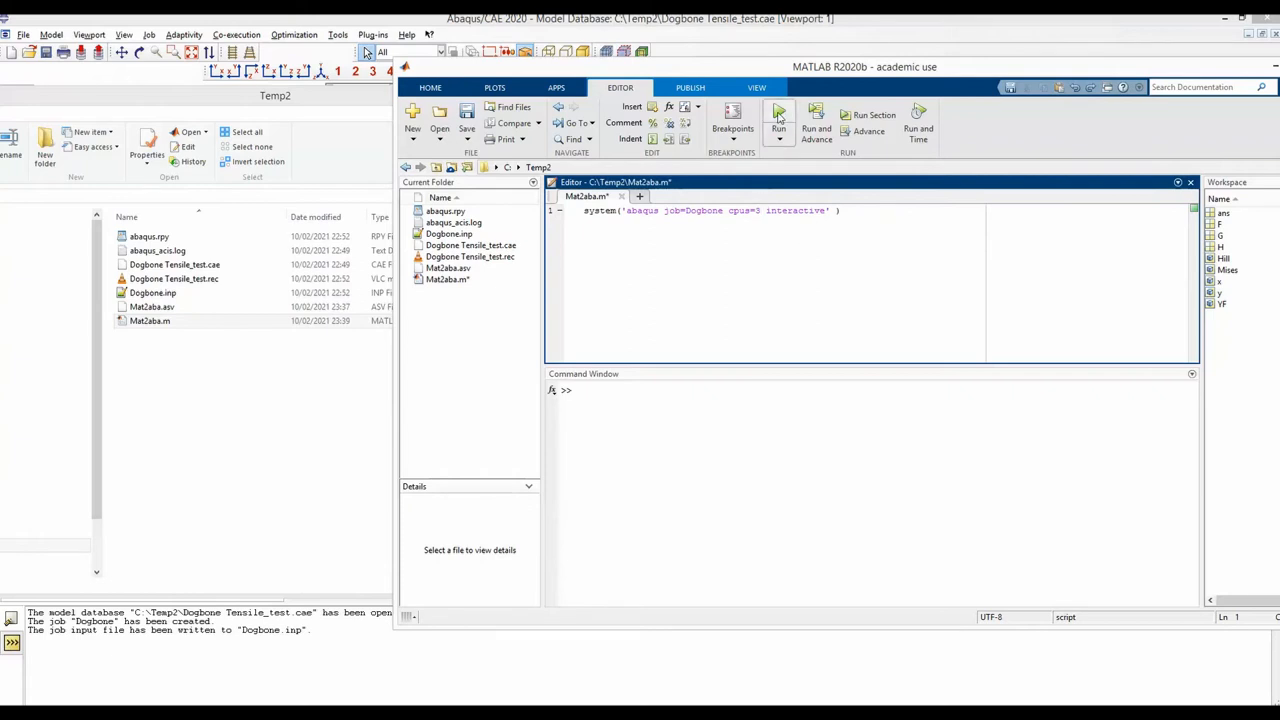
# Save the script and run it so MATLAB launches the Dogbone job.
pyautogui.doubleClick(792, 210)
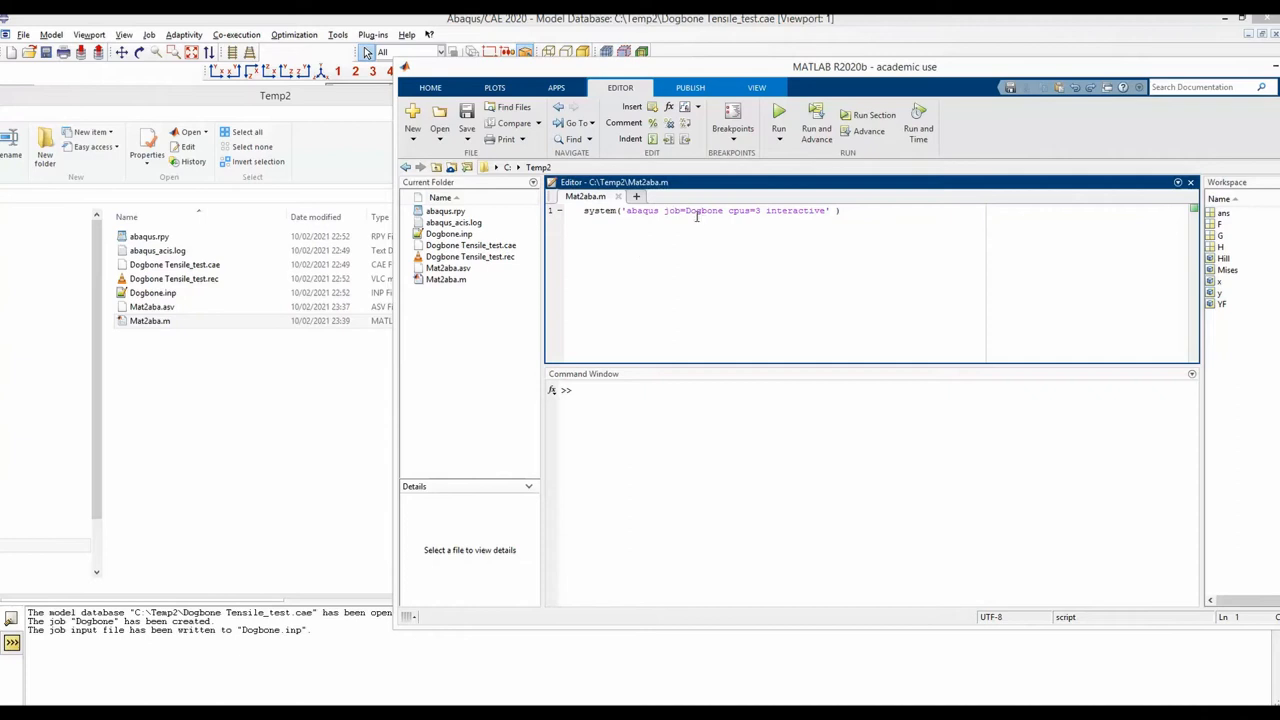
pyautogui.click(156, 252)
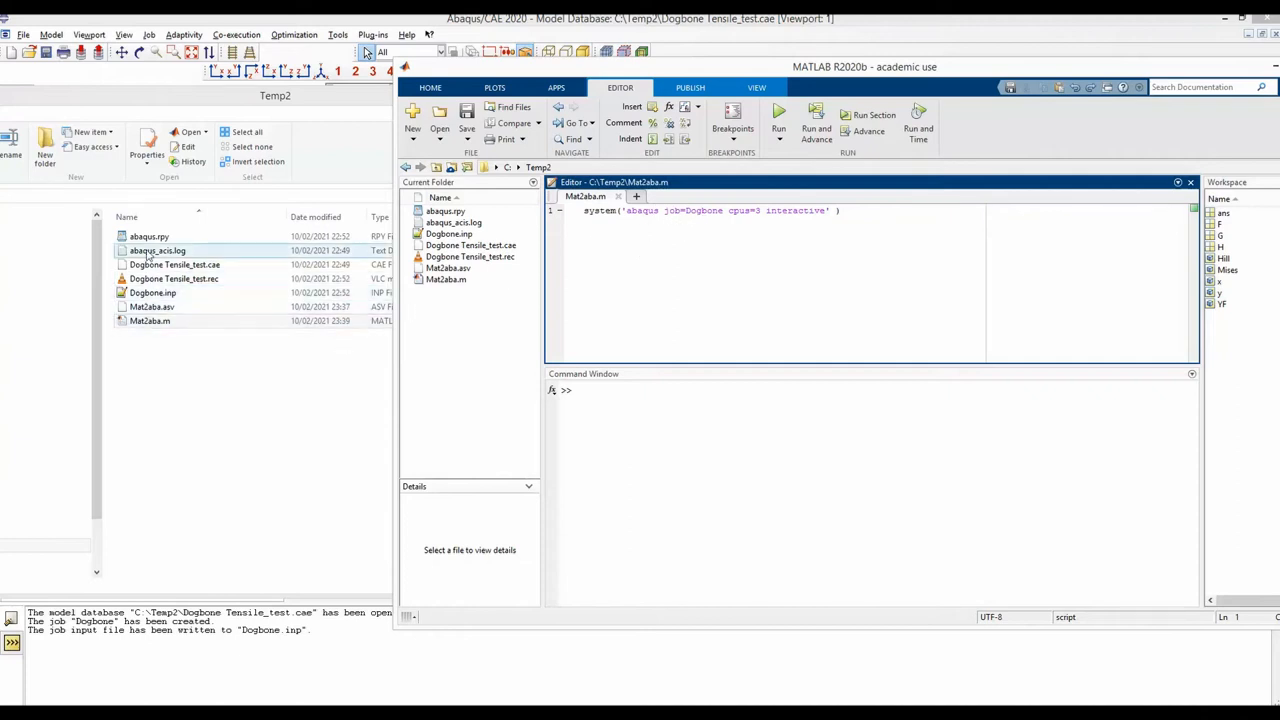
pyautogui.click(174, 264)
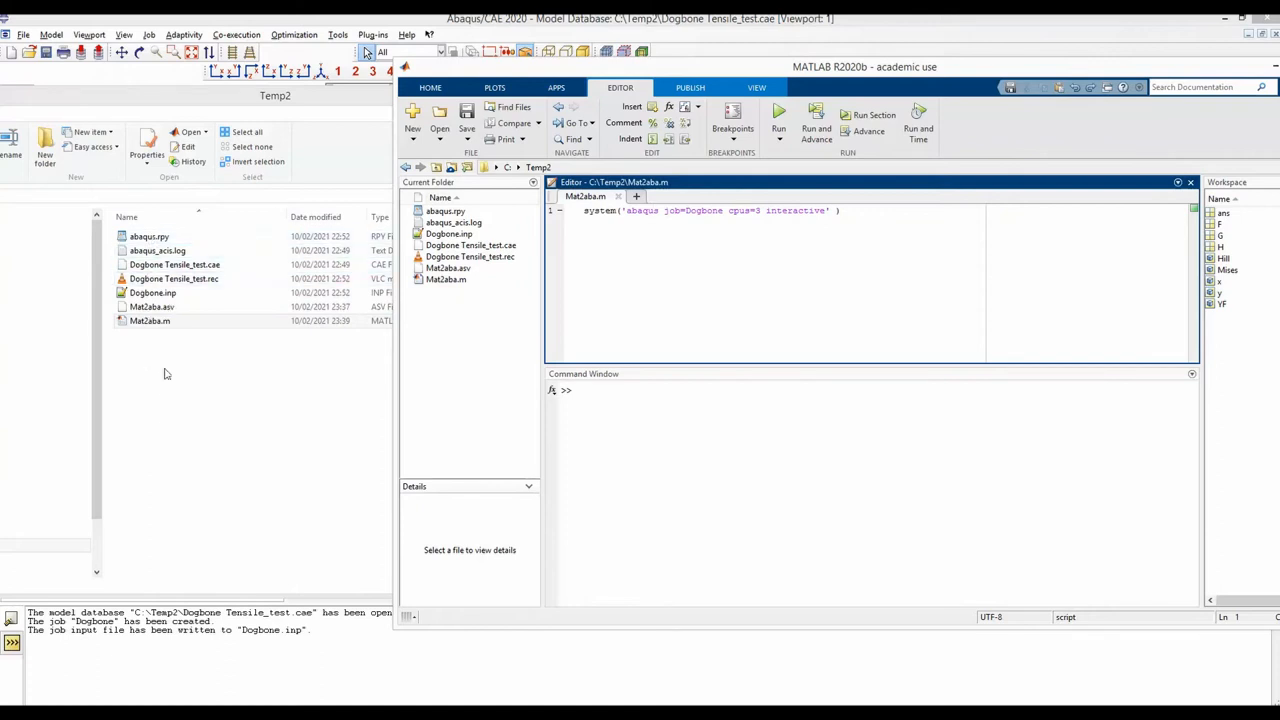
pyautogui.click(156, 250)
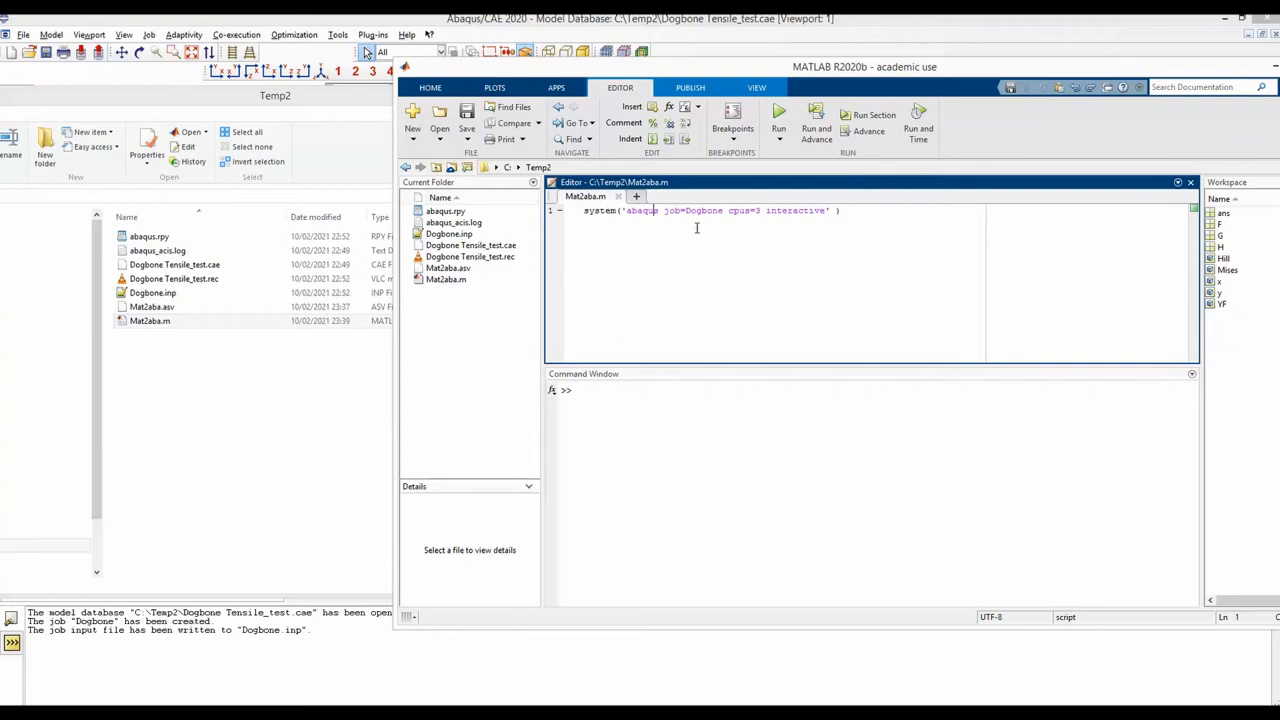
pyautogui.click(778, 114)
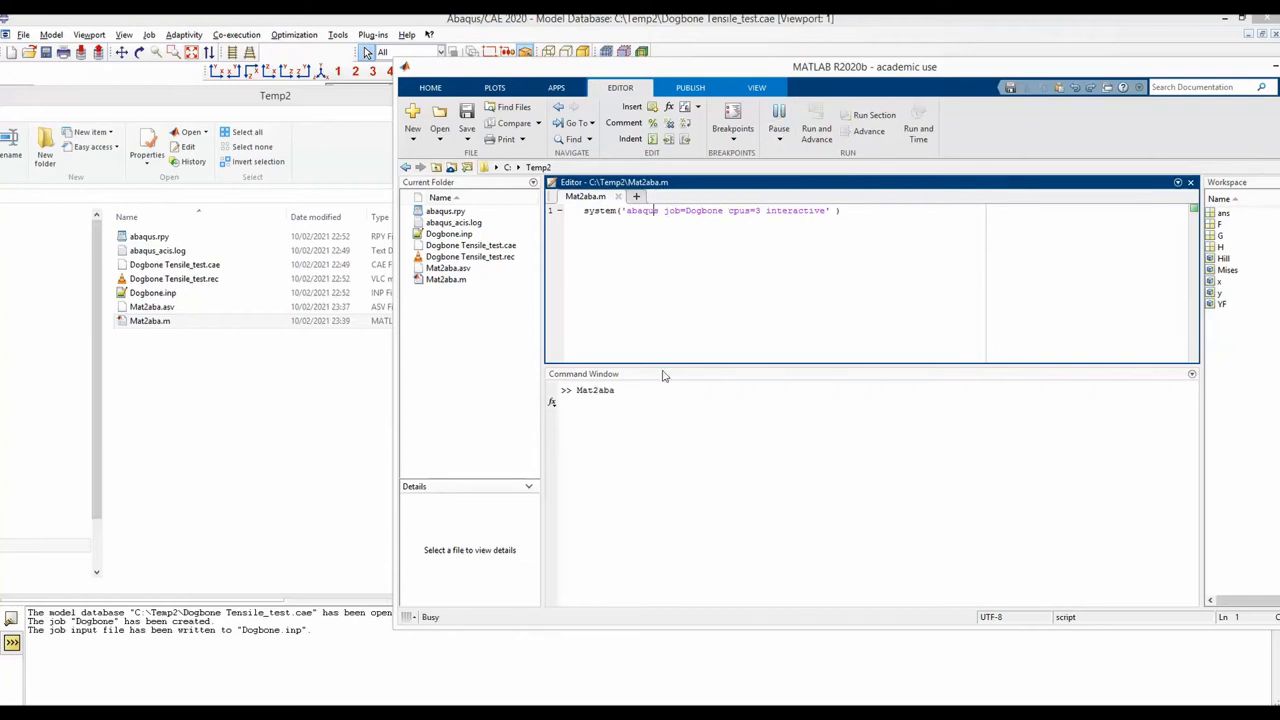
# Check the Temp2 folder for the finished job's output, including Dogbone.odb.
pyautogui.click(588, 408)
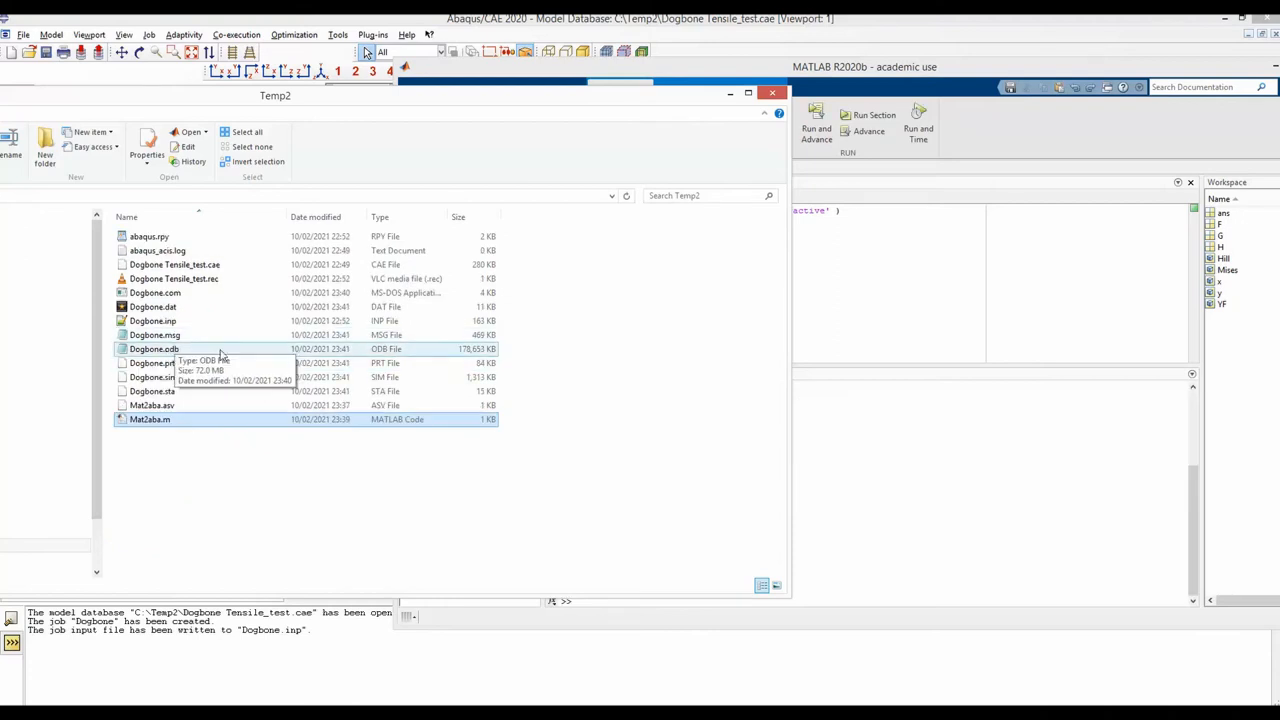
pyautogui.moveTo(508, 356)
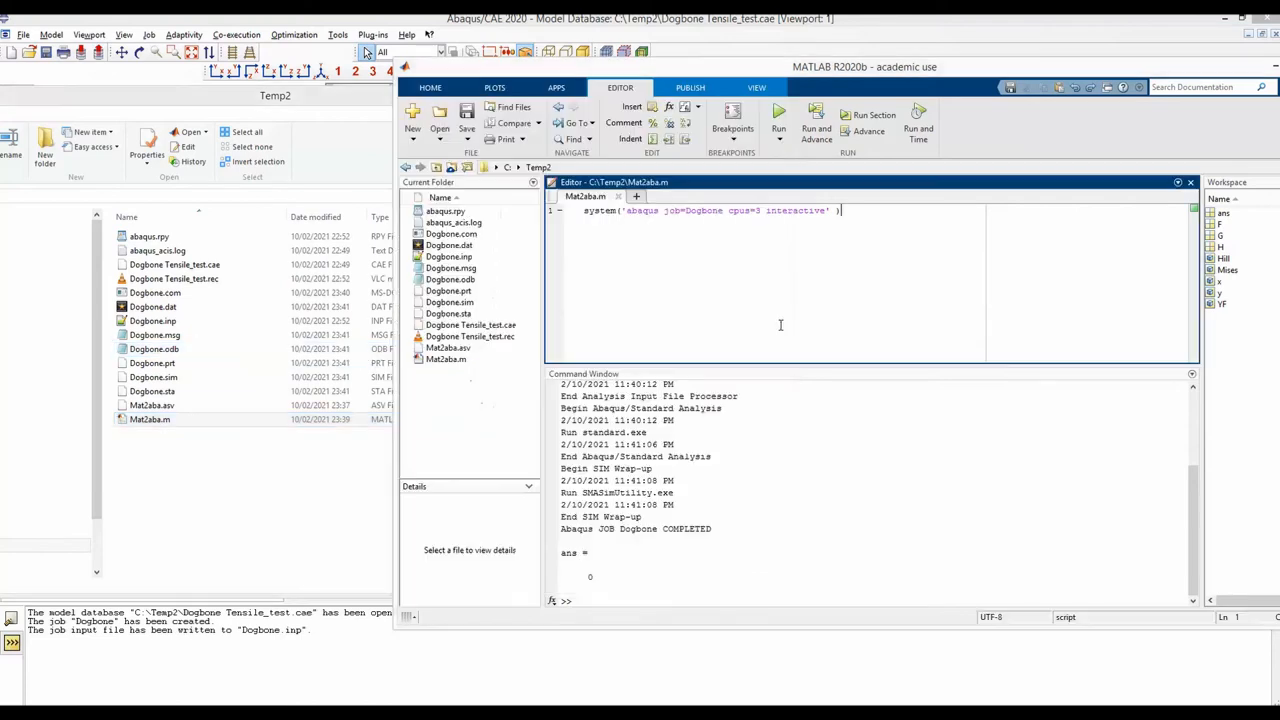
# Bring Abaqus/CAE to the front full-screen showing the dogbone model.
pyautogui.doubleClick(792, 210)
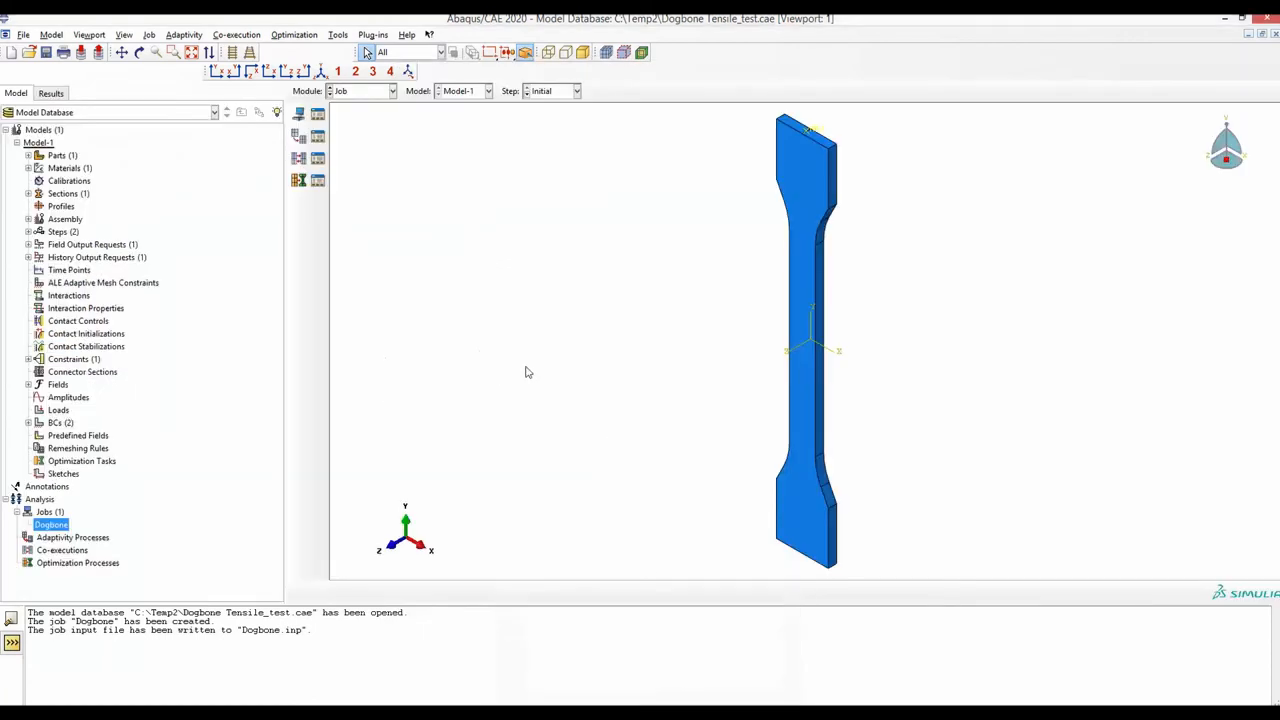
# Load Dogbone.odb from Temp2, showing the Mises stress contour on the specimen.
pyautogui.click(22, 34)
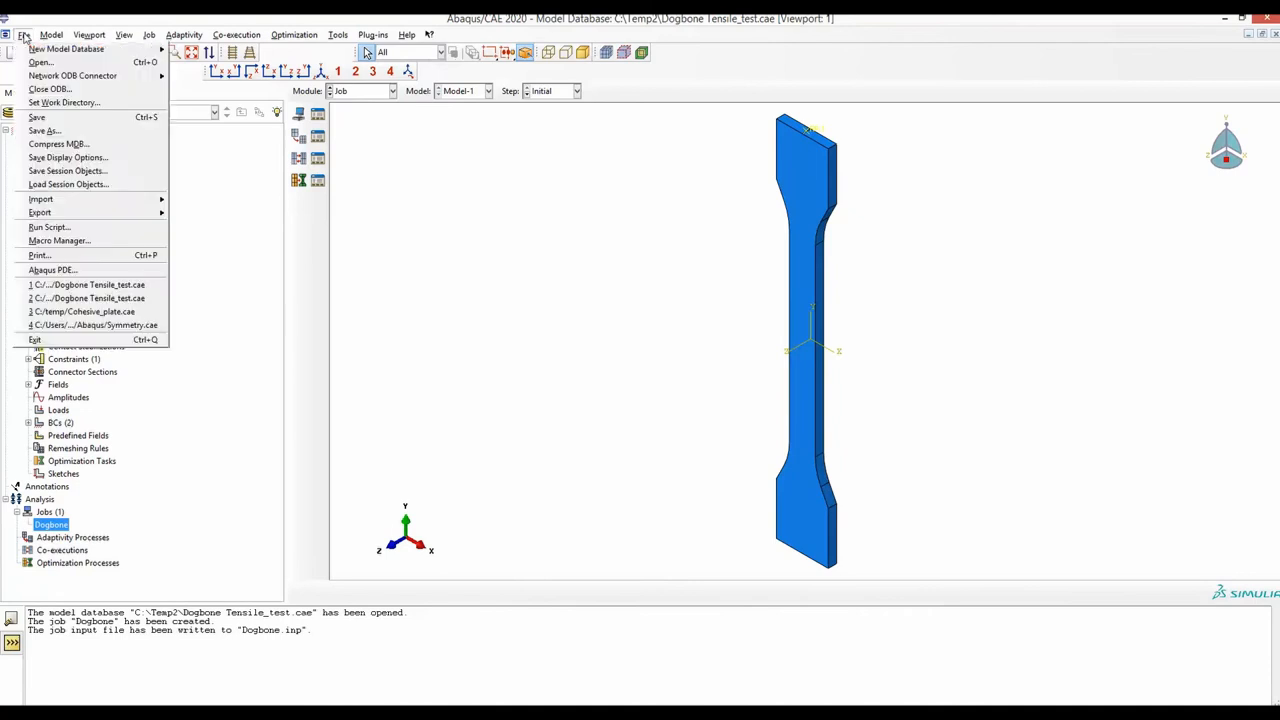
pyautogui.click(40, 62)
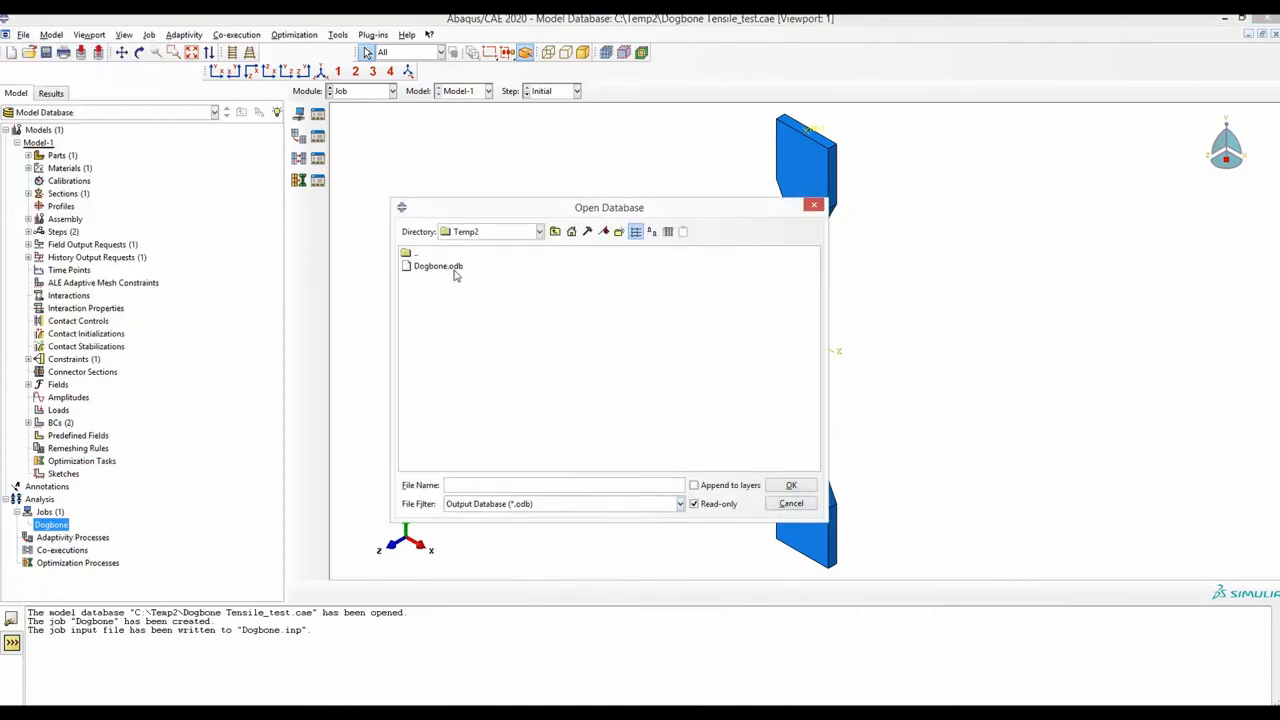
pyautogui.click(436, 264)
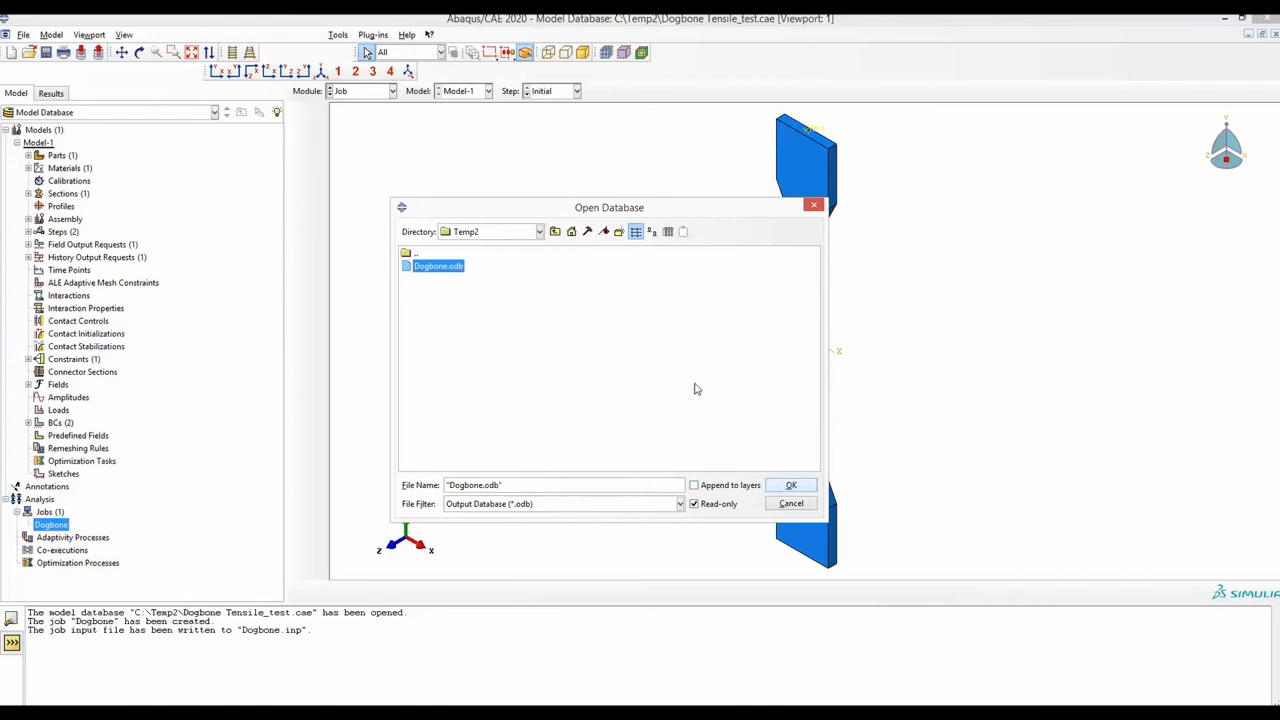
pyautogui.click(790, 486)
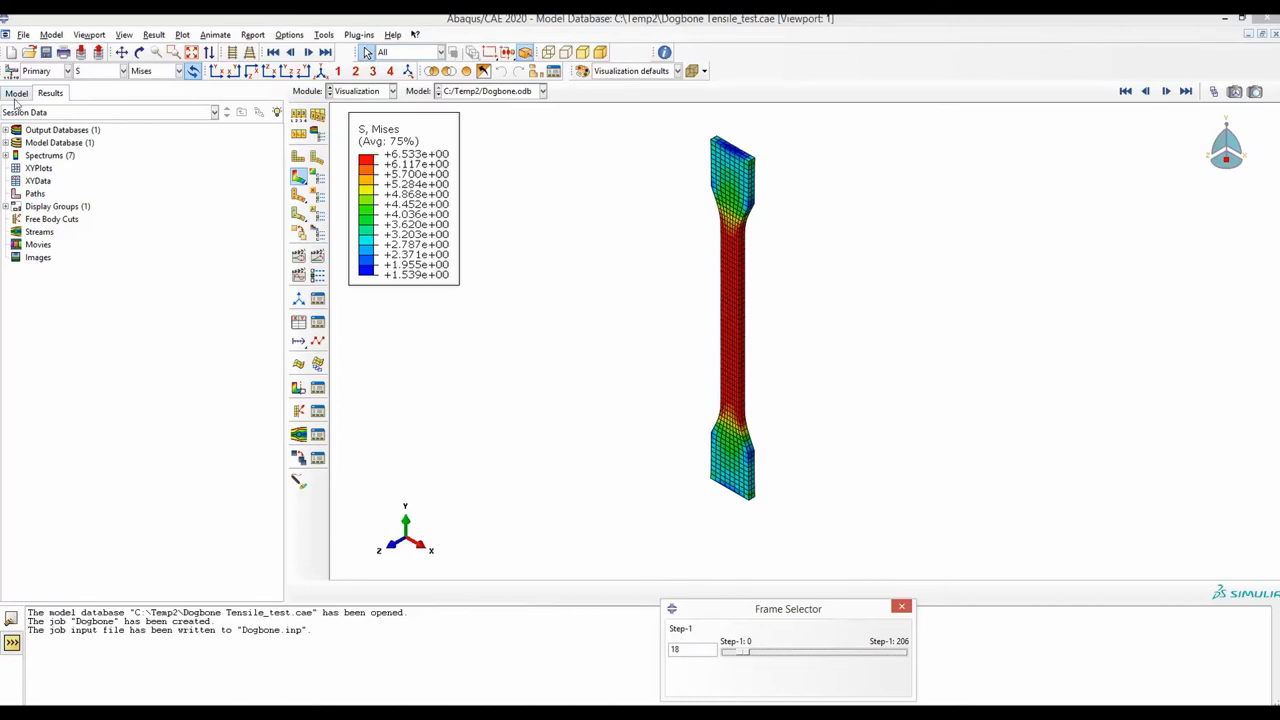
# Switch the side tree back to the model database, then return to MATLAB.
pyautogui.click(16, 94)
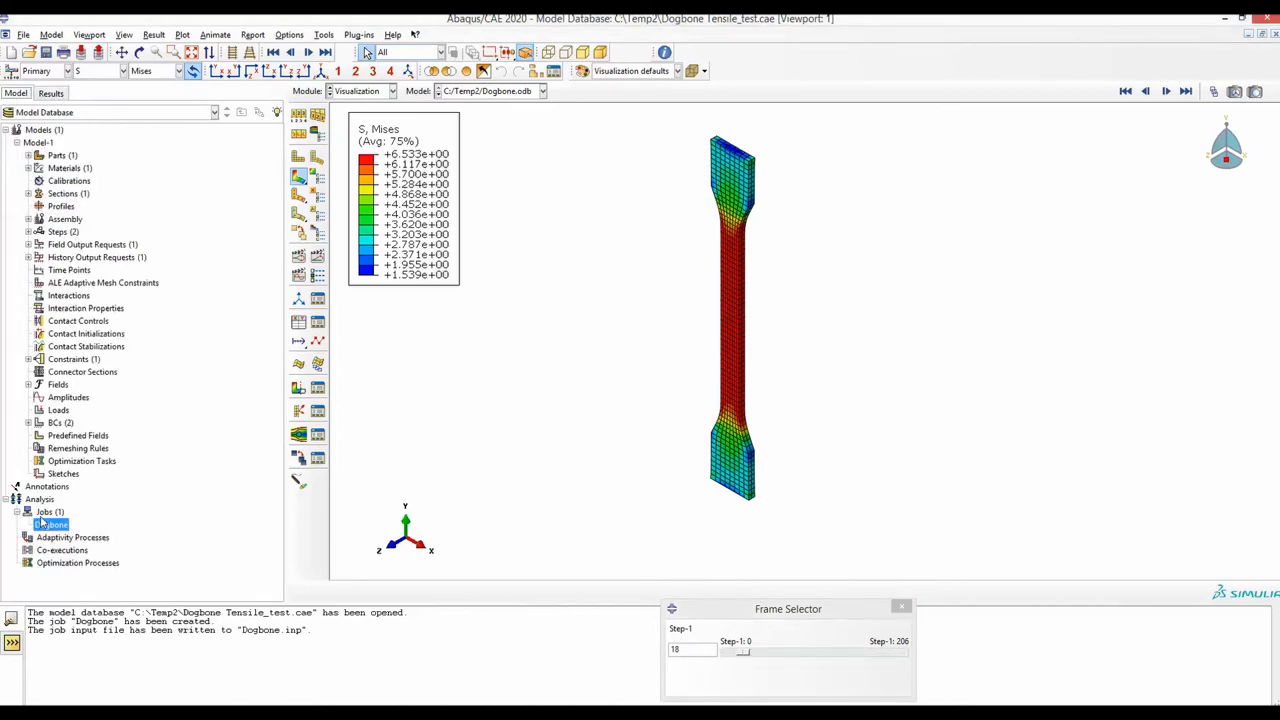
pyautogui.moveTo(52, 524)
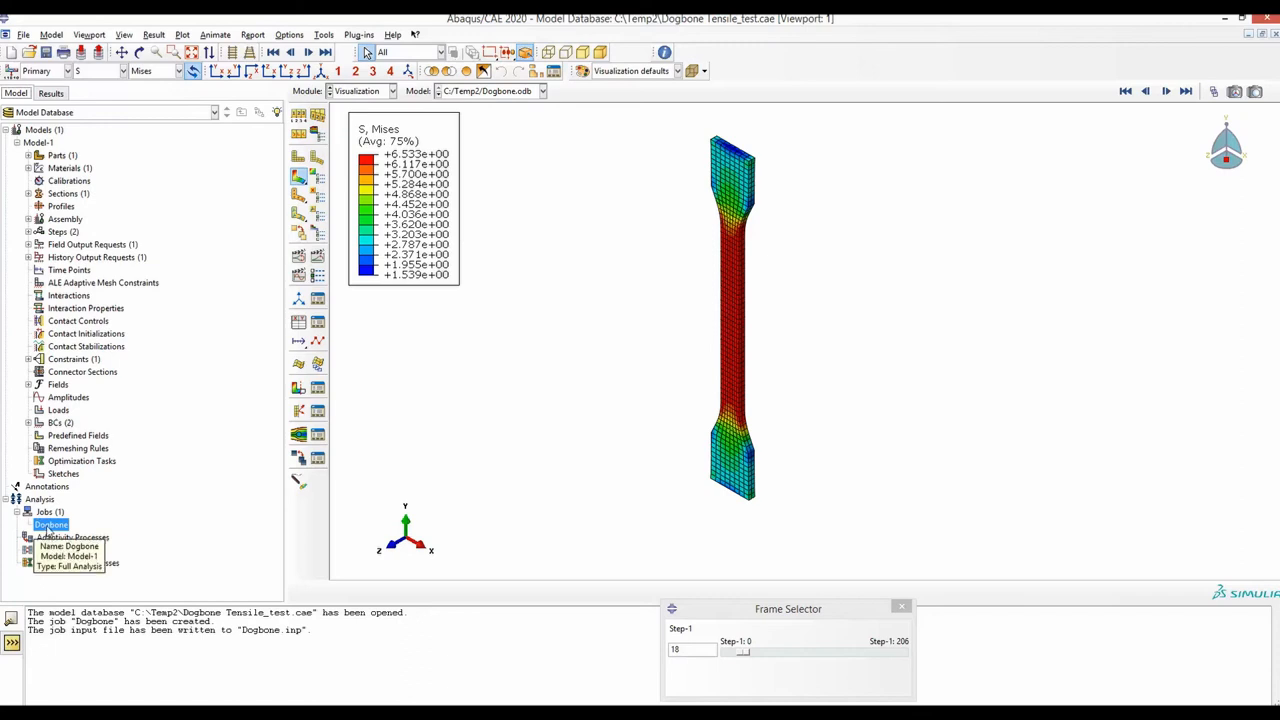
pyautogui.moveTo(156, 482)
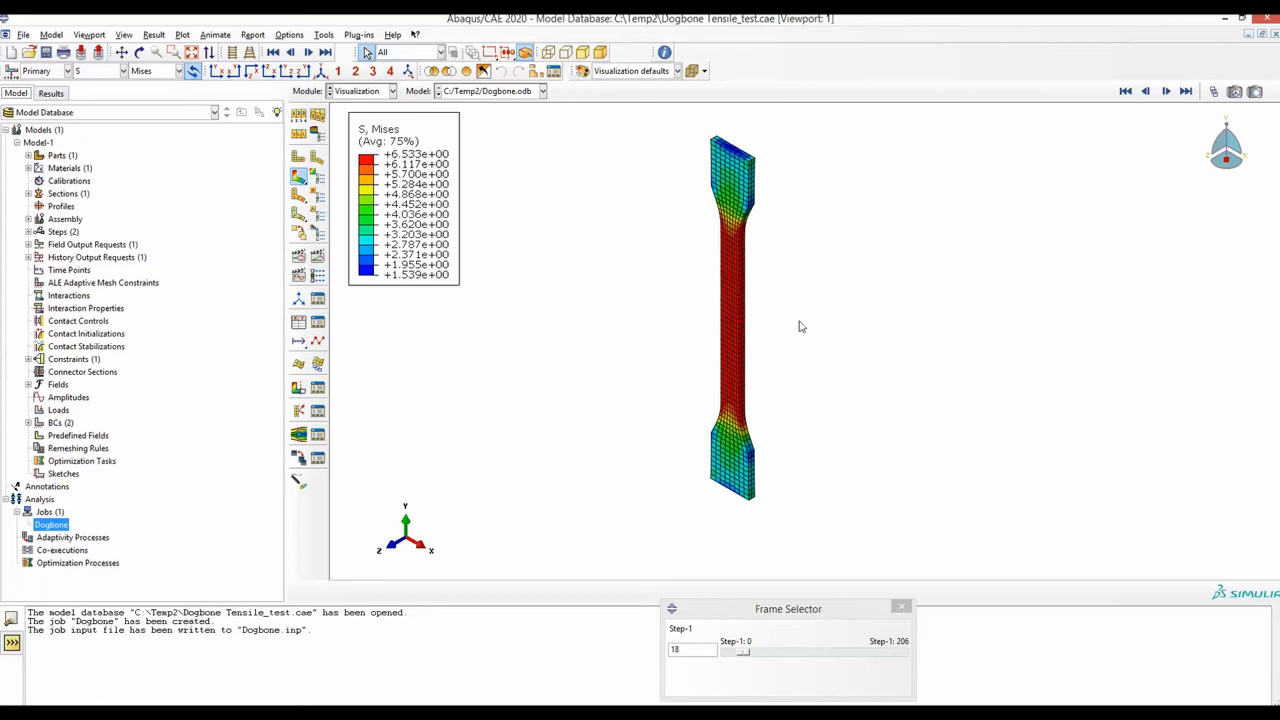
pyautogui.moveTo(650, 512)
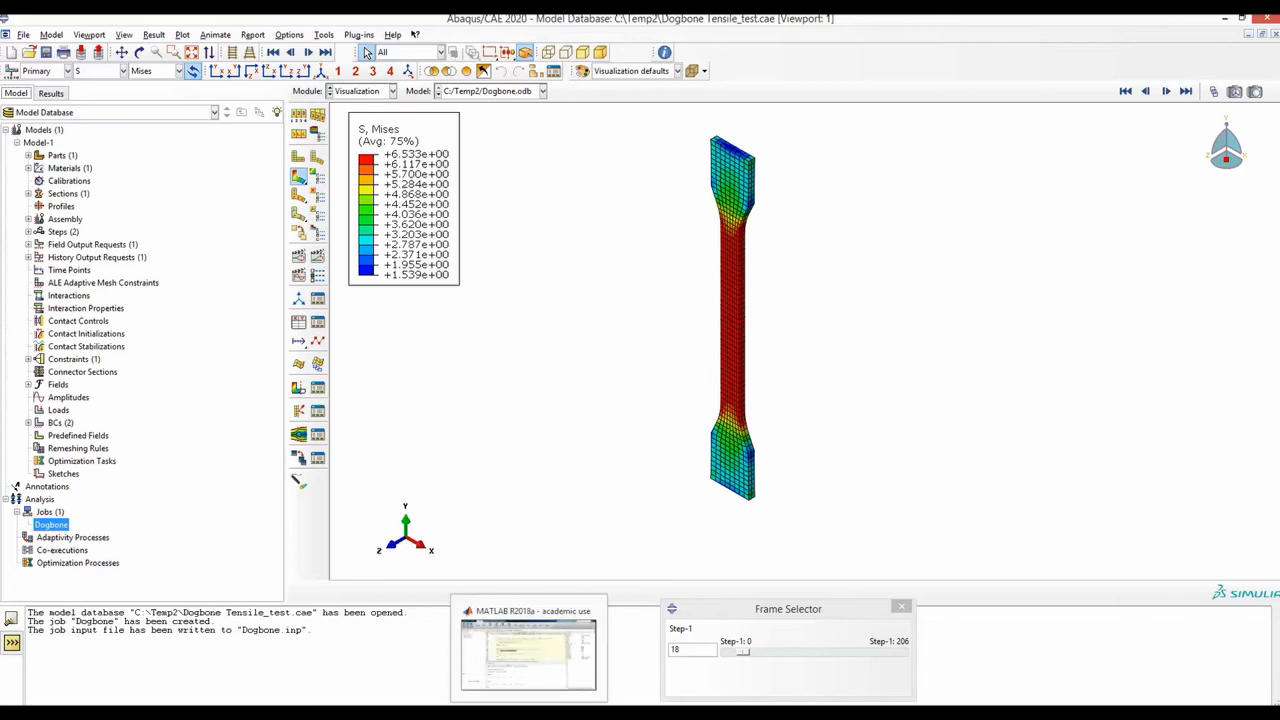
pyautogui.click(528, 650)
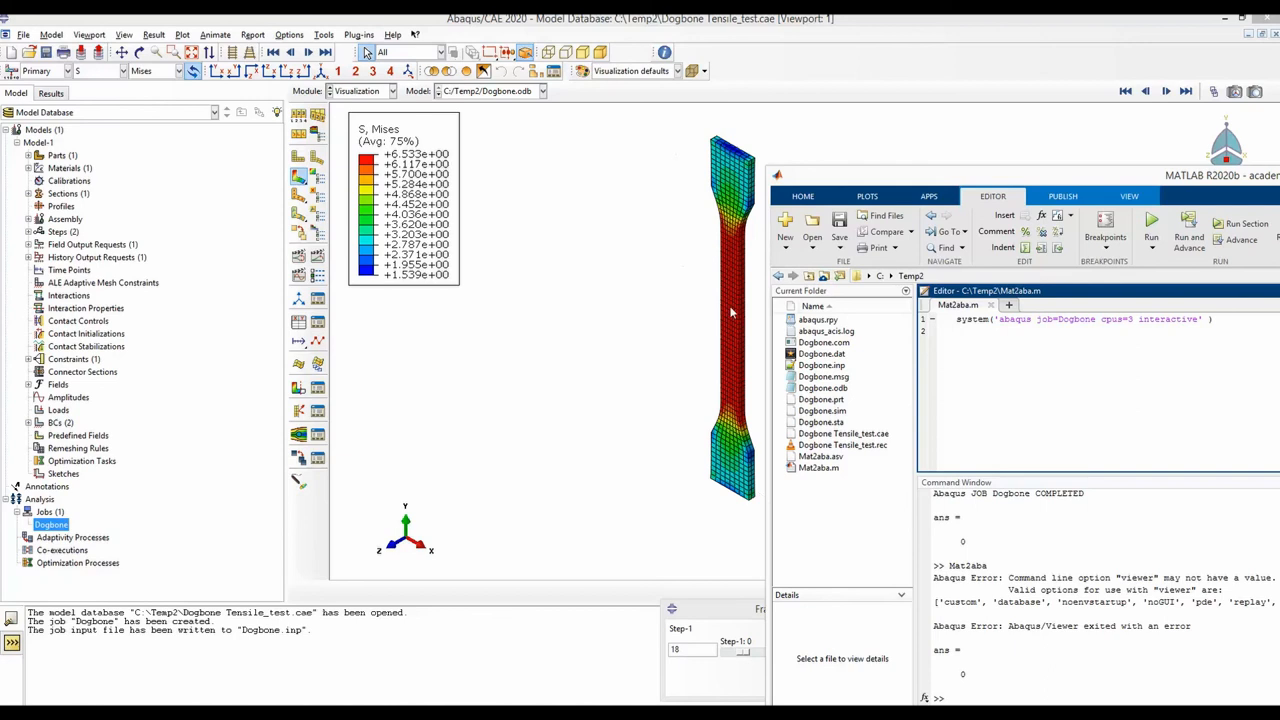
pyautogui.moveTo(740, 392)
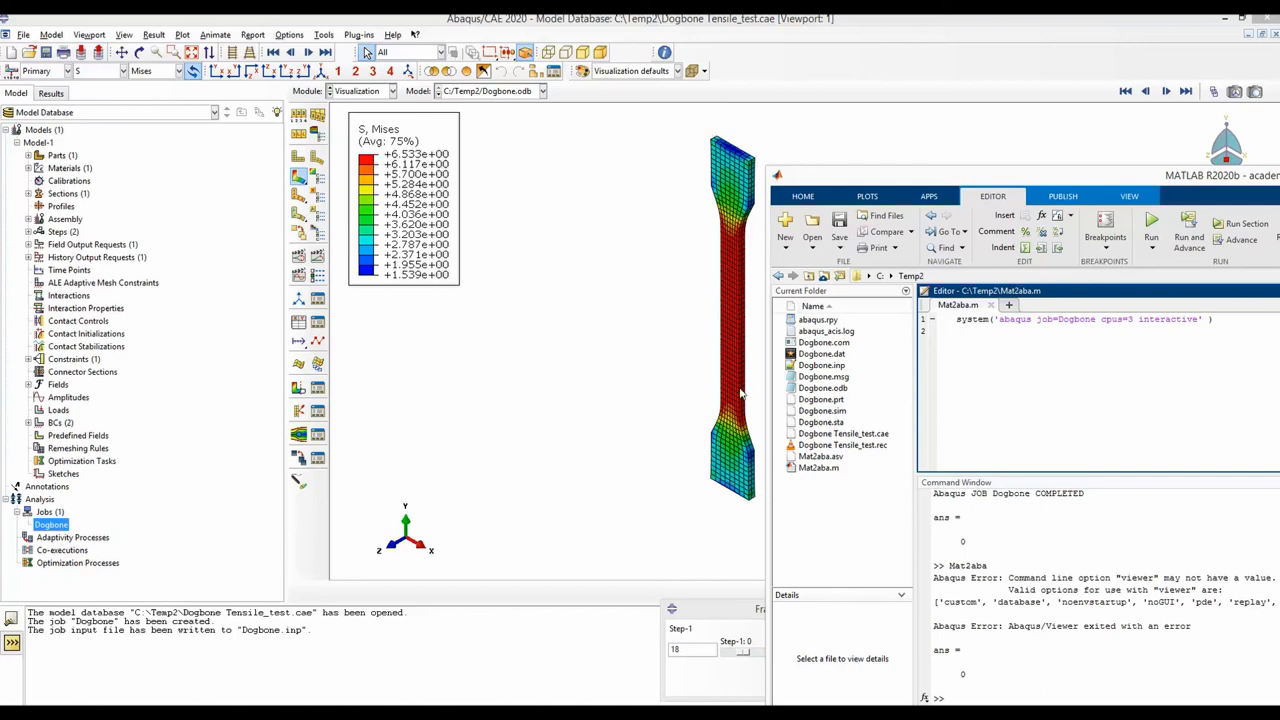
pyautogui.moveTo(768, 312)
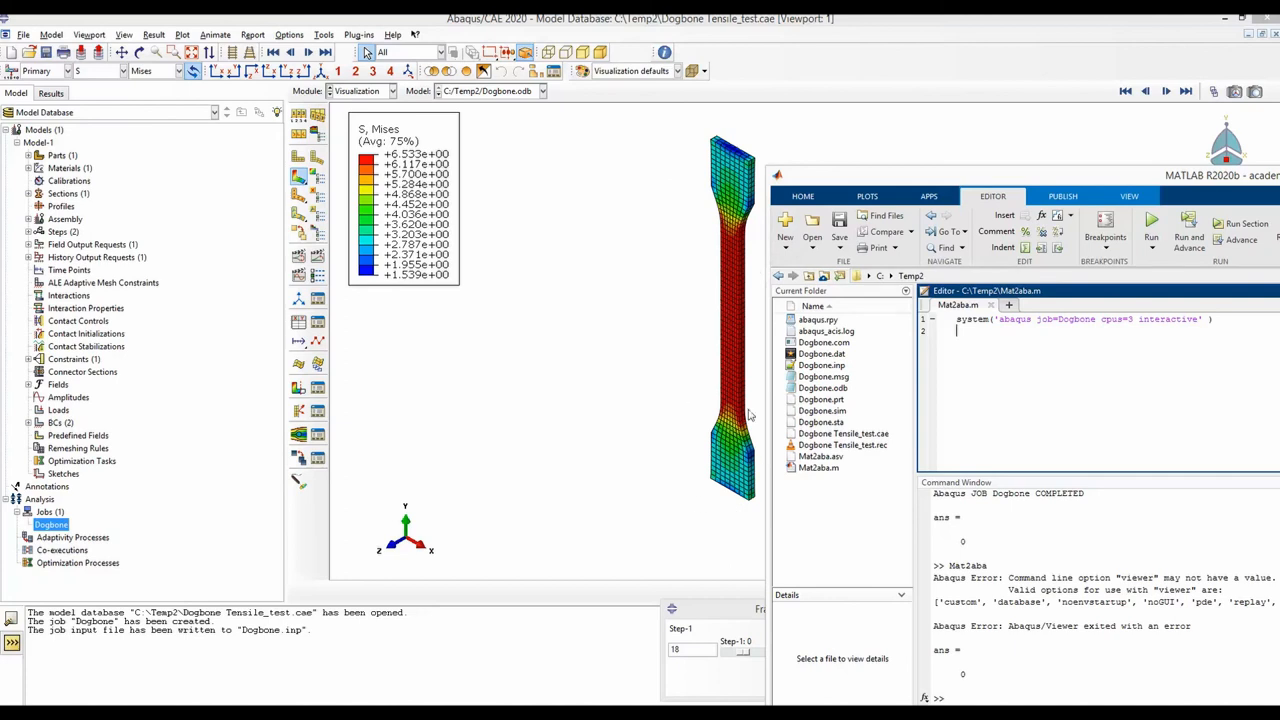
pyautogui.moveTo(756, 516)
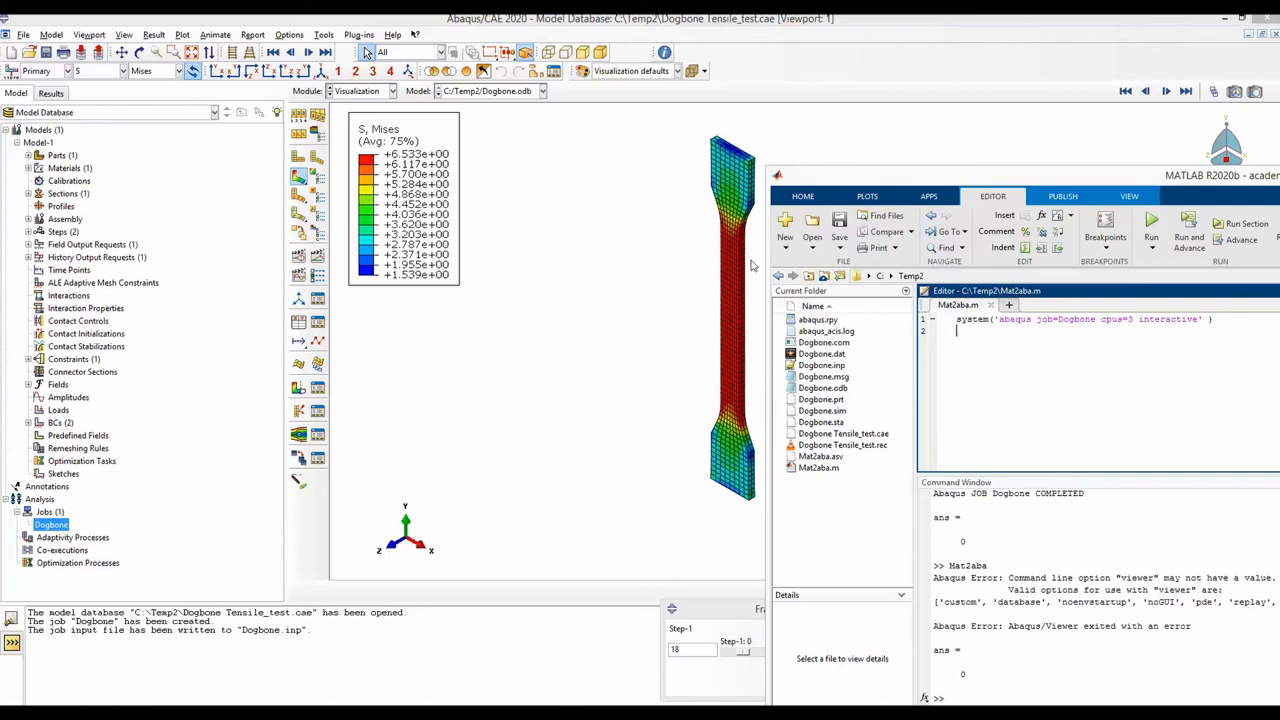
pyautogui.moveTo(776, 444)
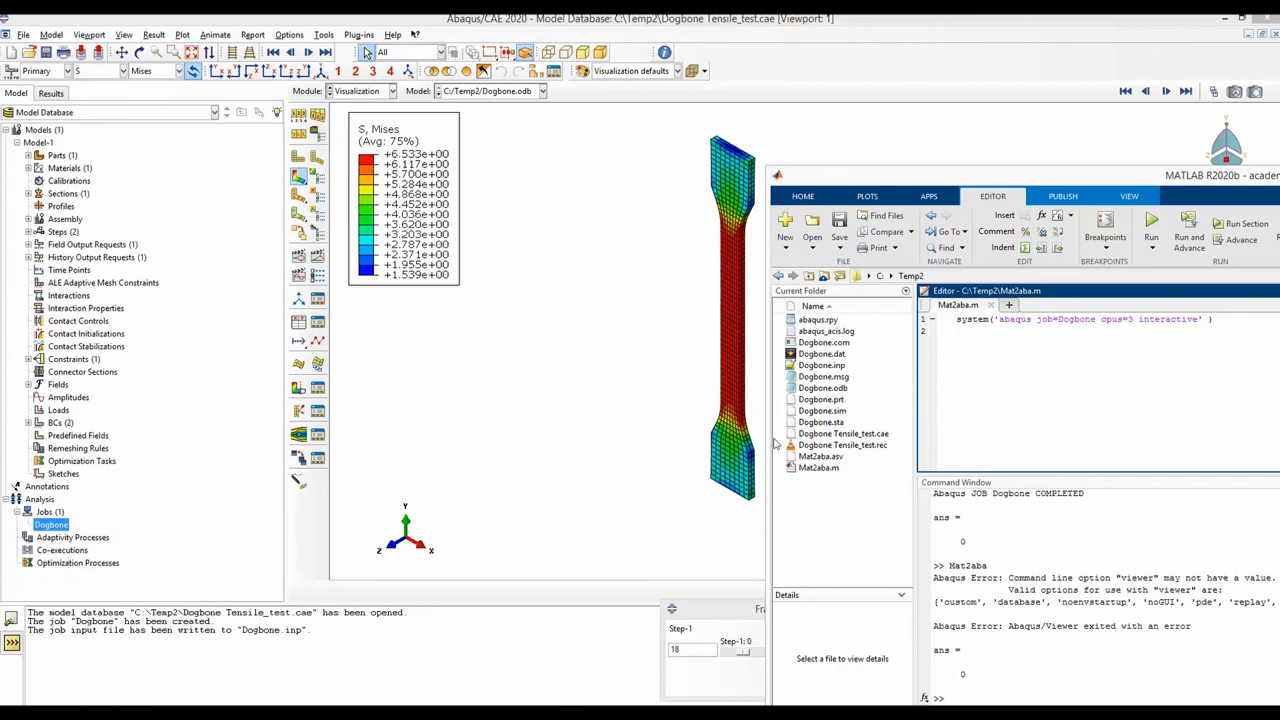